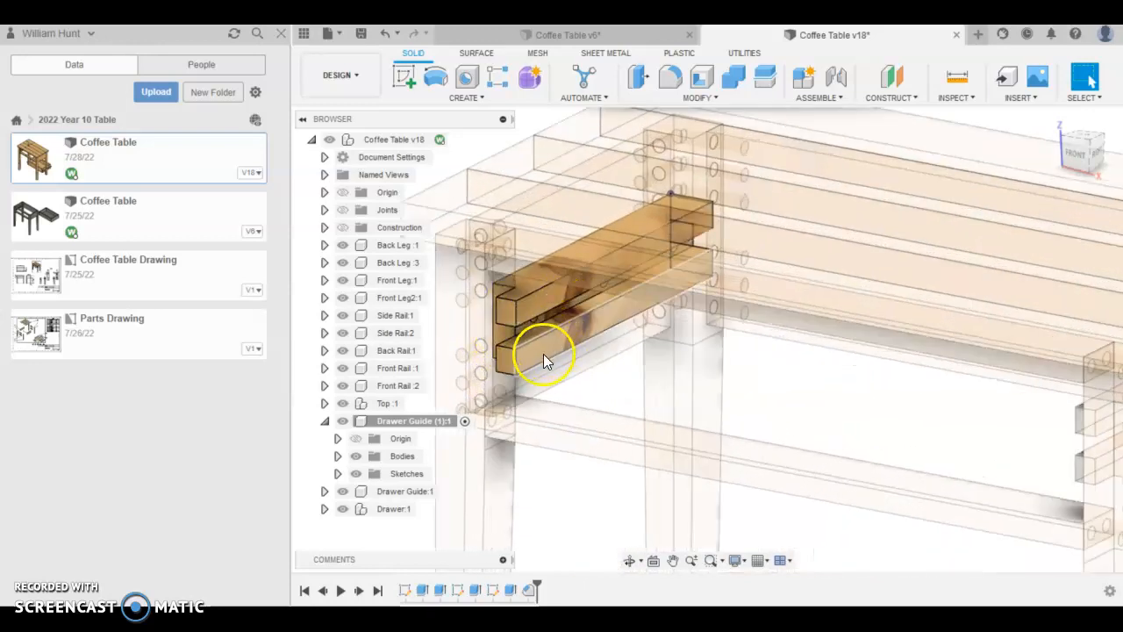
- Switch from the v18 model to the Coffee Table v6 document with the frame and drawer
drag(544, 360, 571, 456)
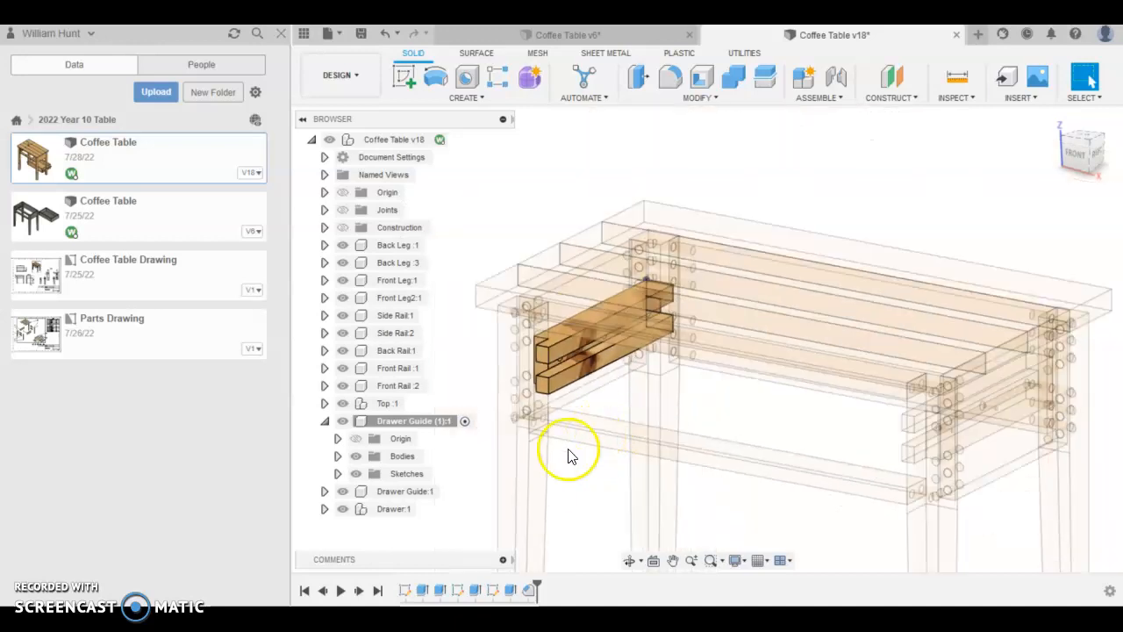
click(562, 35)
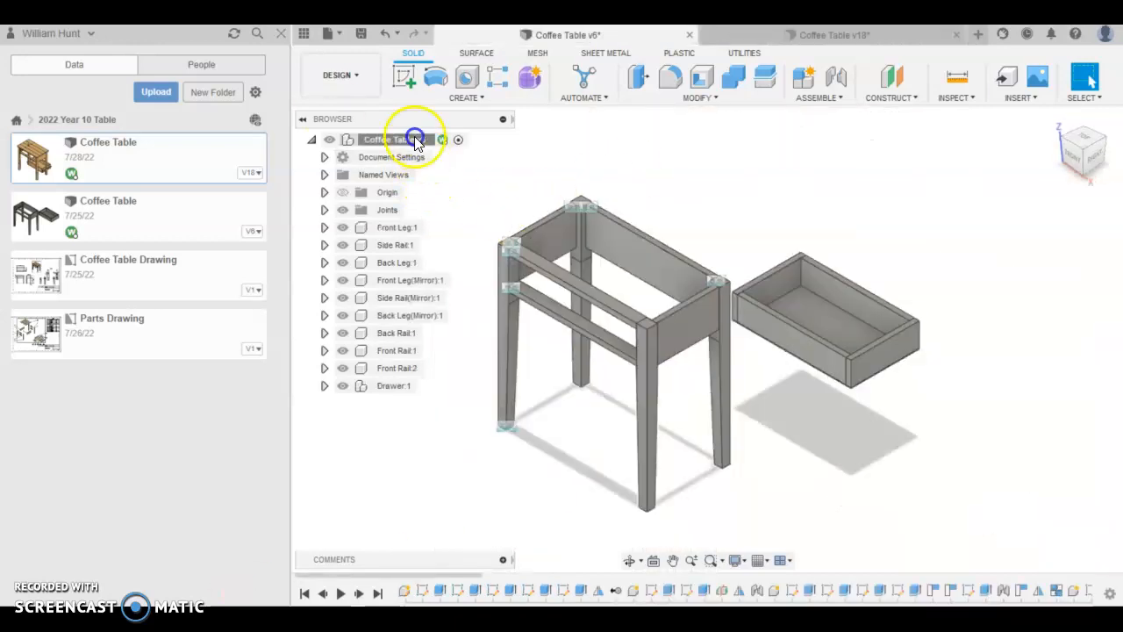
- Create a new active component named Drawer Guide
click(386, 140)
text(D)
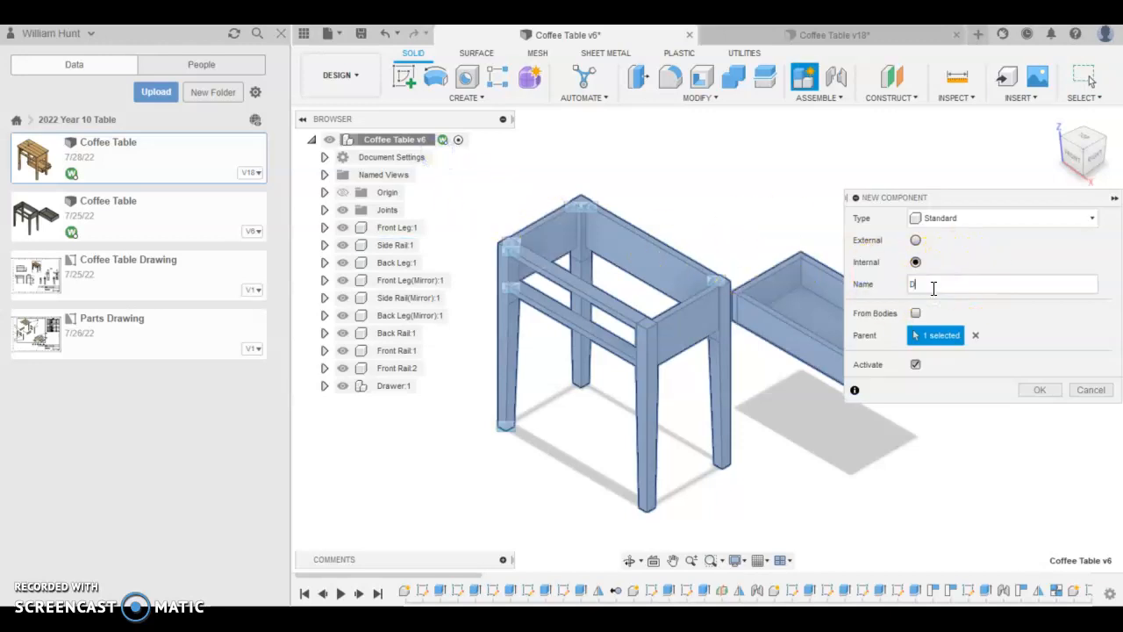
text(rawer)
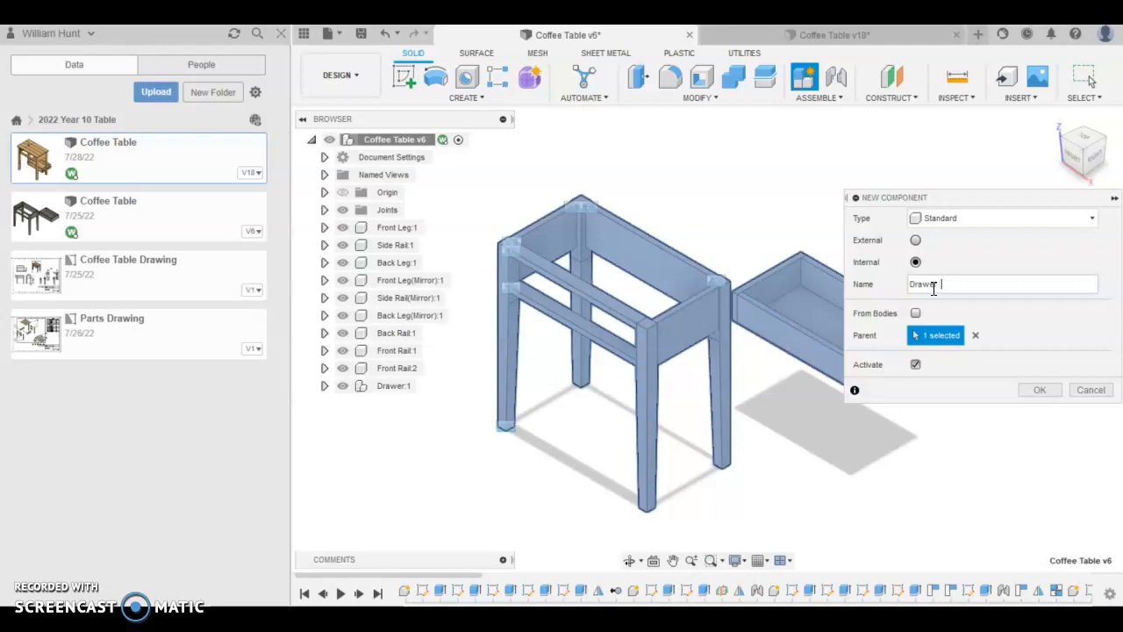
text(Guide)
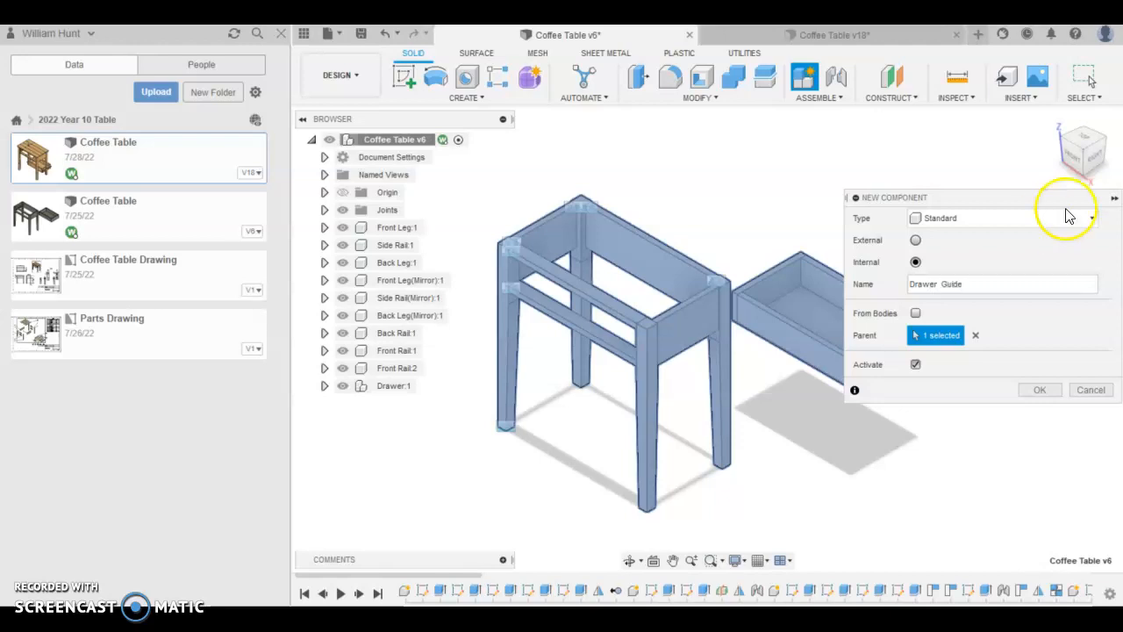
click(944, 285)
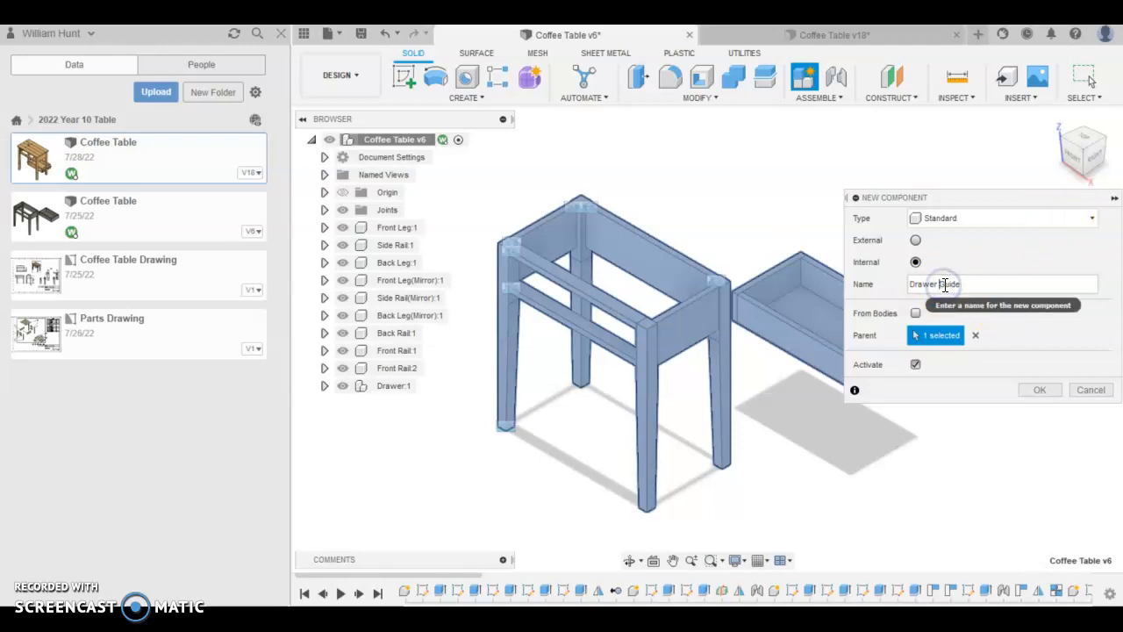
click(1039, 390)
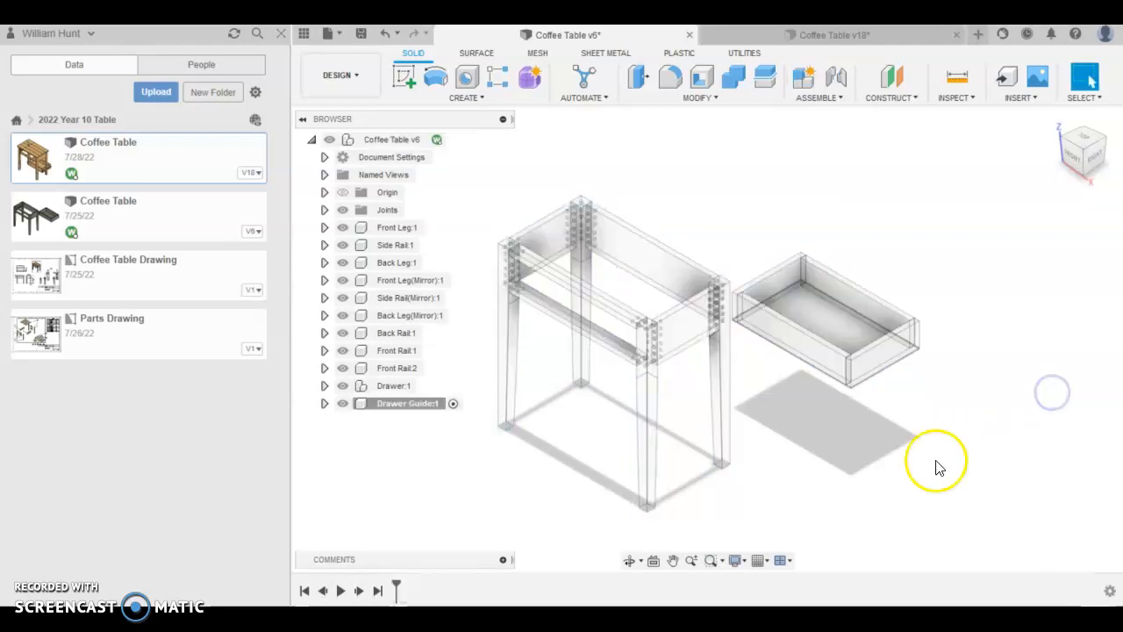
mouse_move(520, 430)
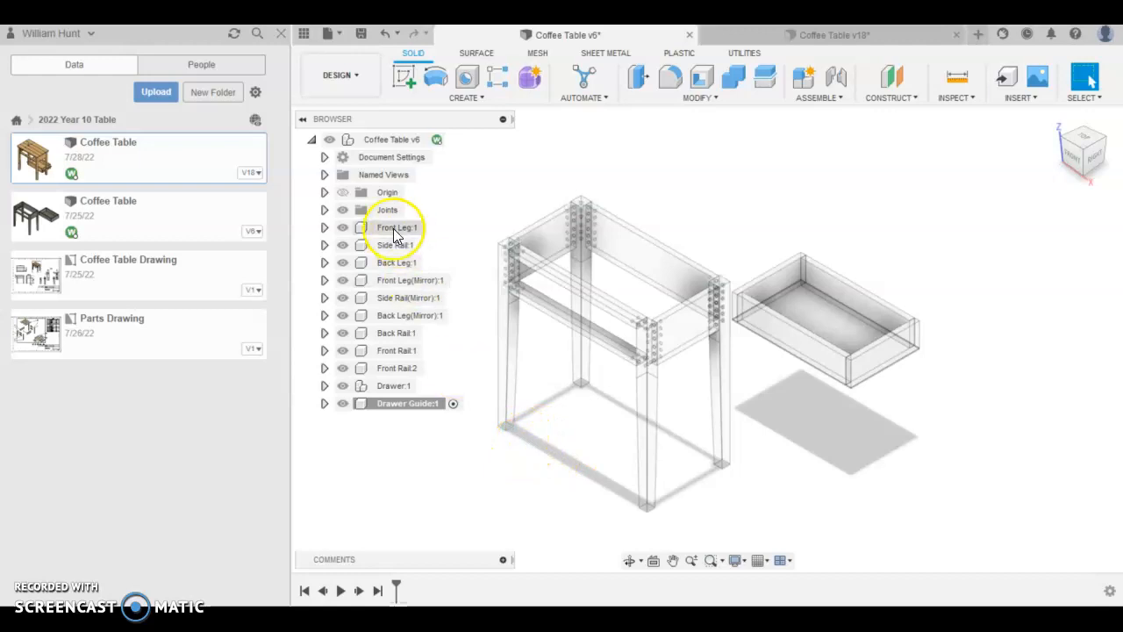
- Start a new sketch on the front plane beside the leg outline
click(386, 192)
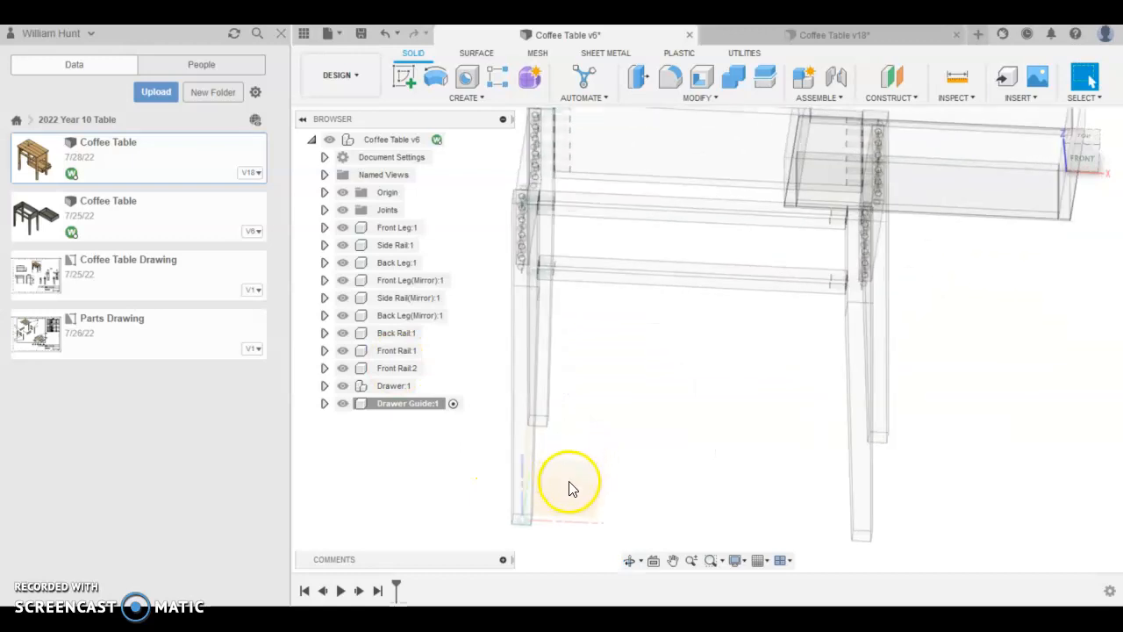
click(404, 77)
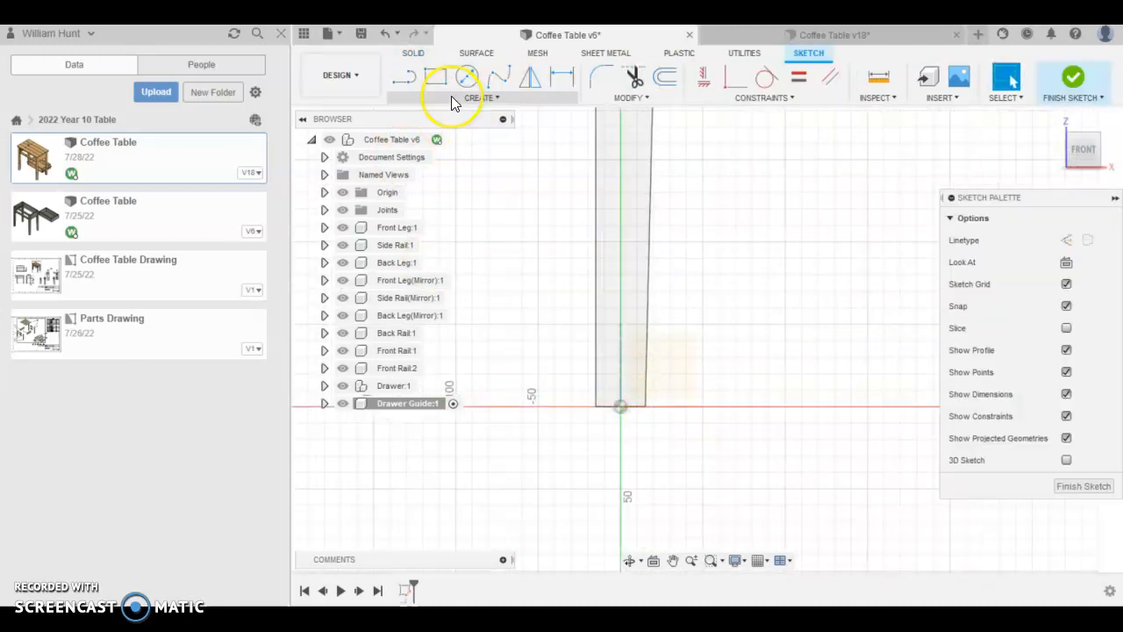
- Draw two stacked rectangles next to the bottom of the leg edge
click(435, 77)
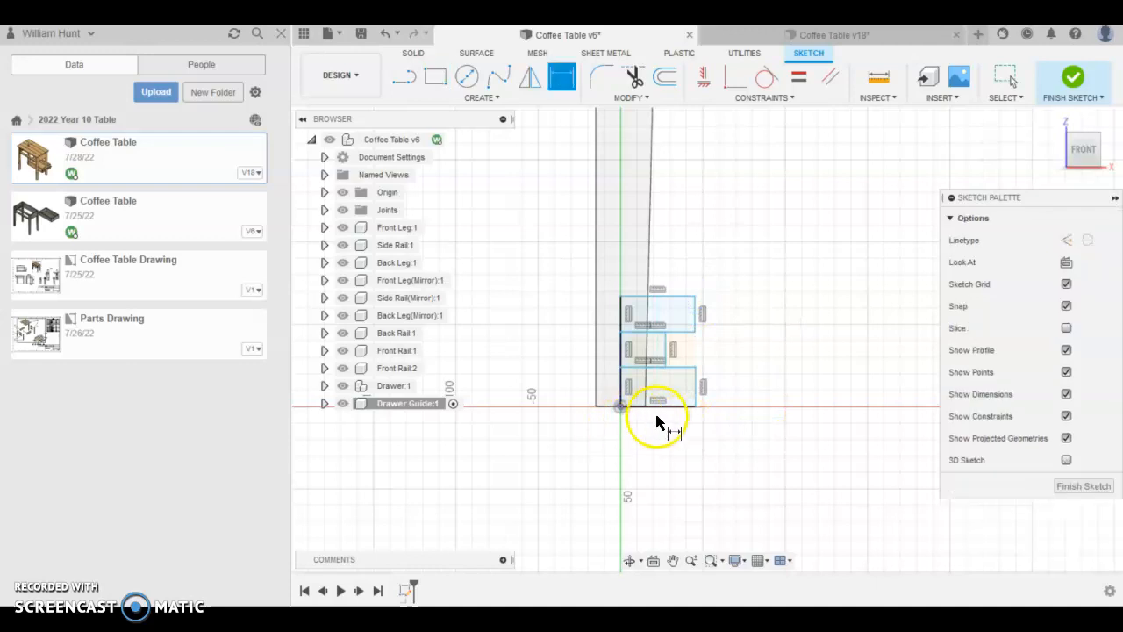
mouse_move(667, 330)
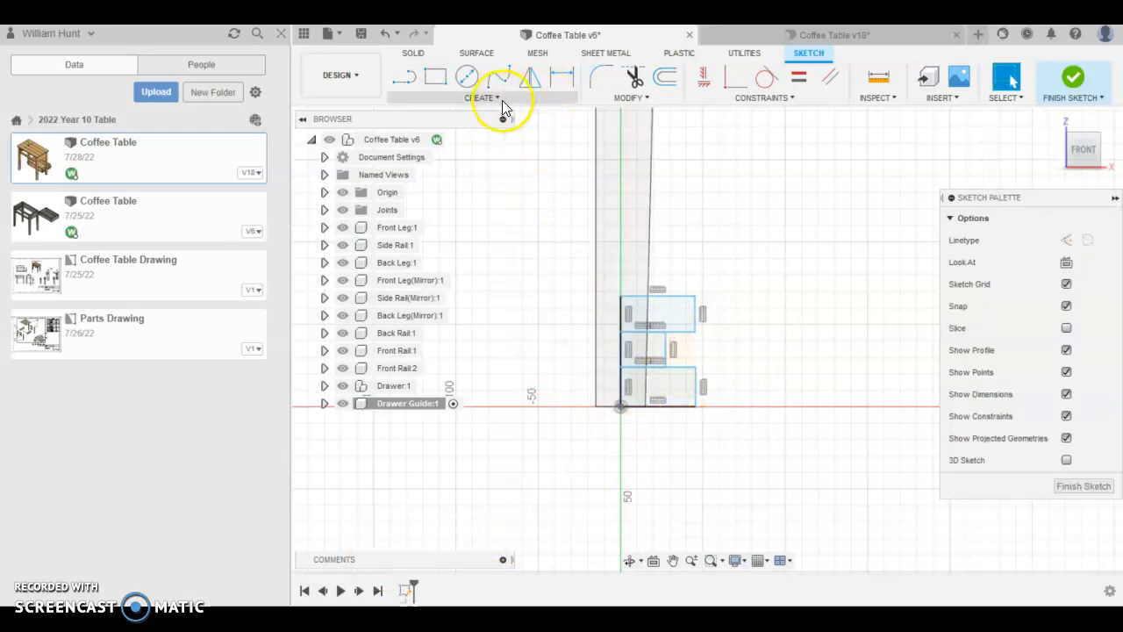
click(481, 84)
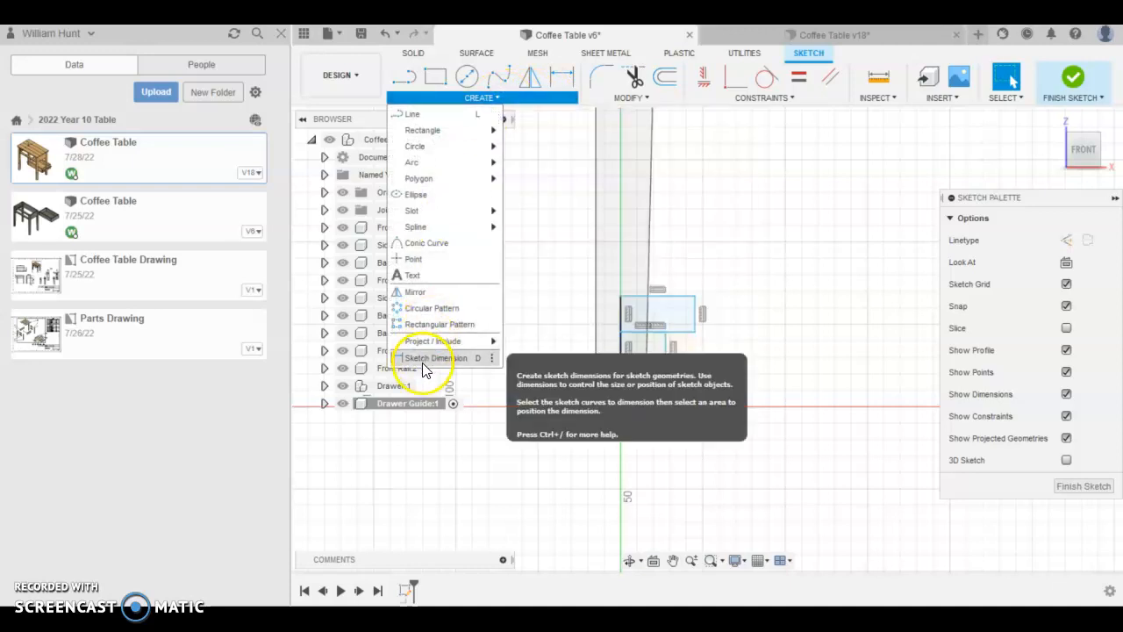
mouse_move(614, 386)
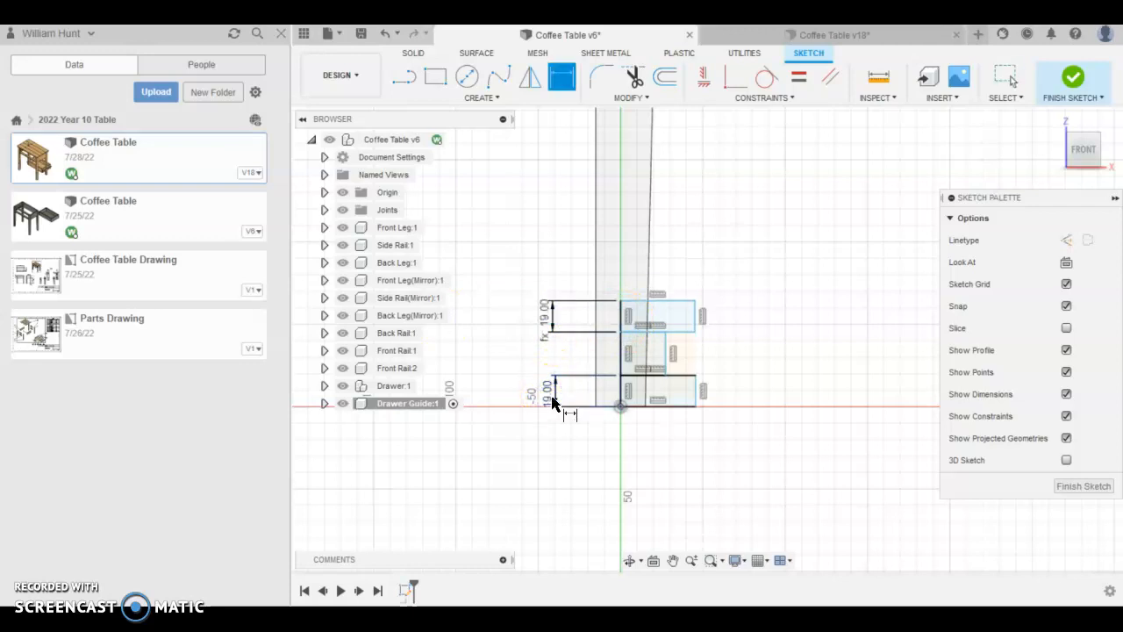
- Dimension the rectangles with 10 mm heights and 34 mm and 18 mm widths
click(632, 369)
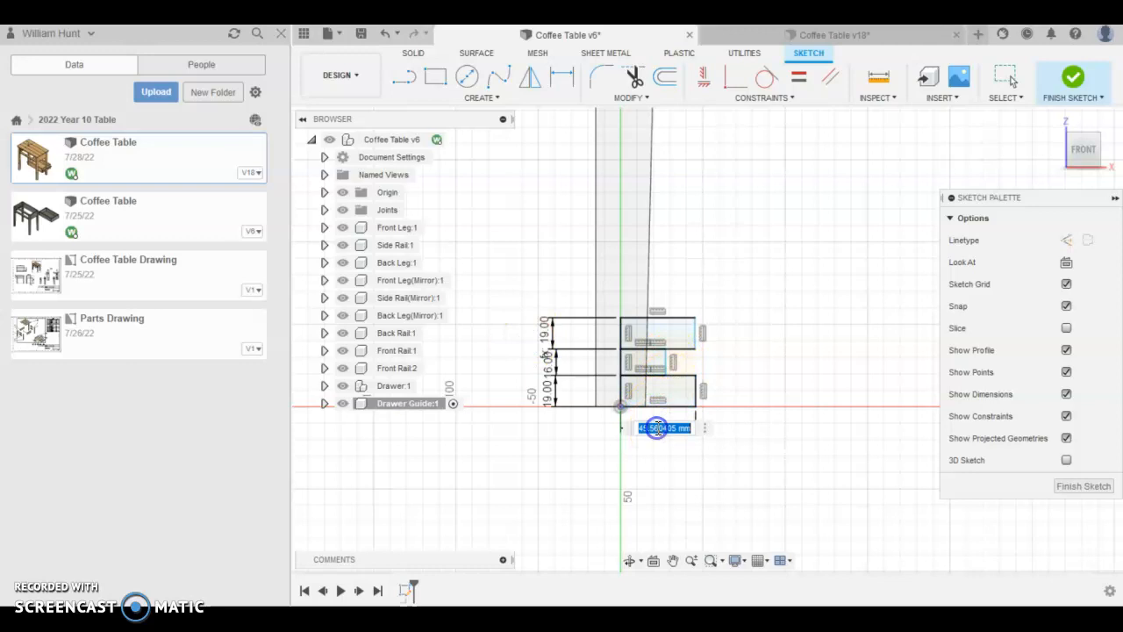
click(561, 77)
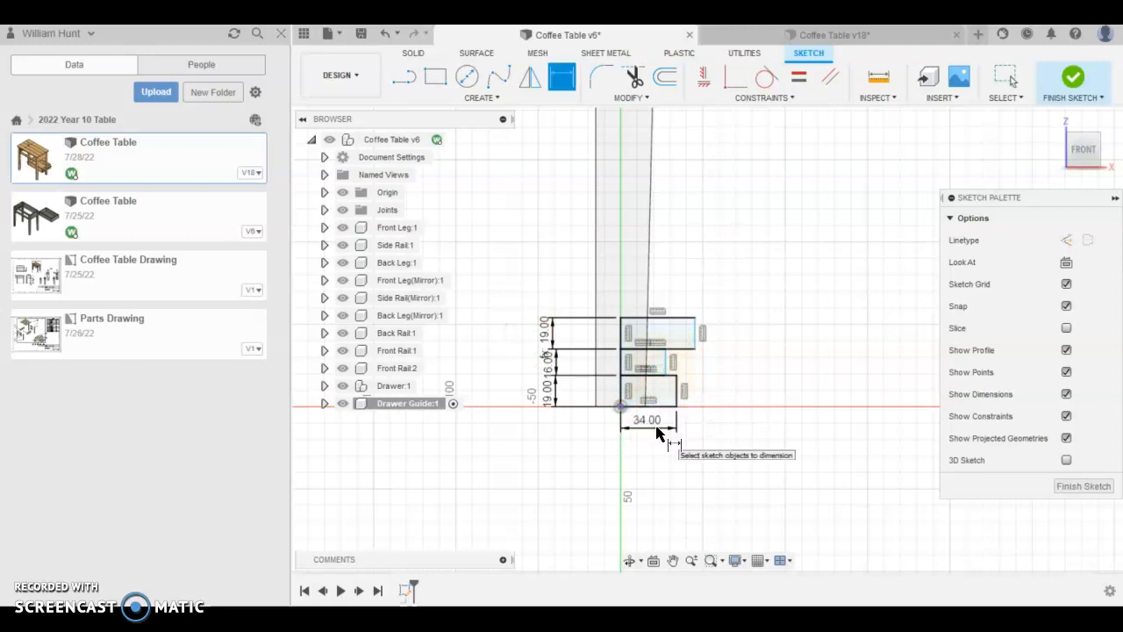
click(623, 363)
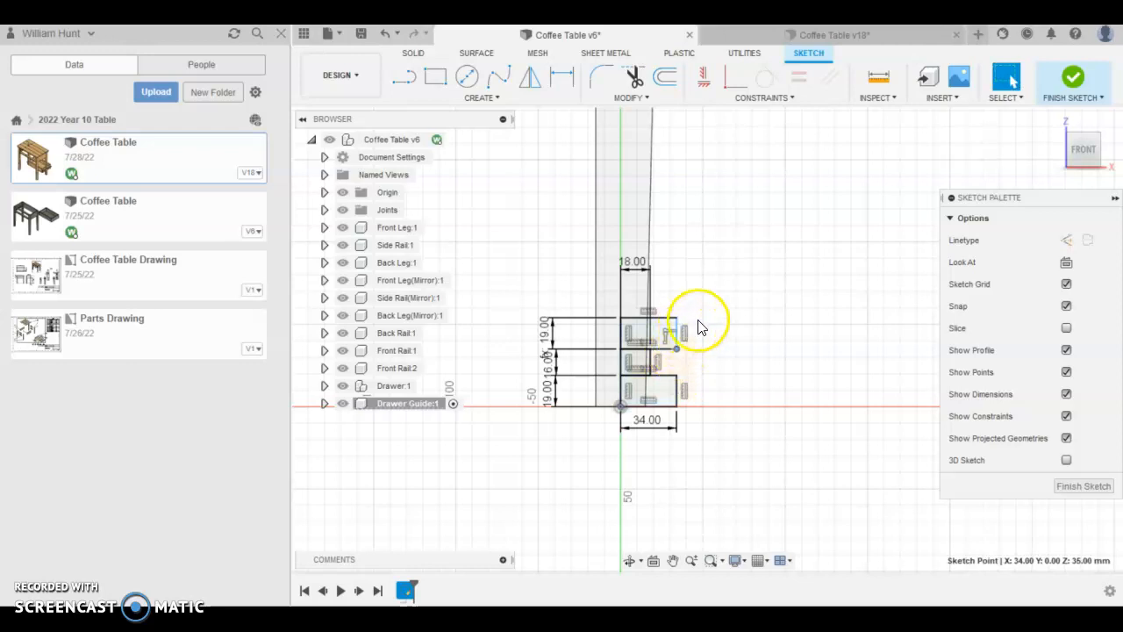
- Apply a Horizontal/Vertical constraint to the profile and finish the sketch
click(761, 98)
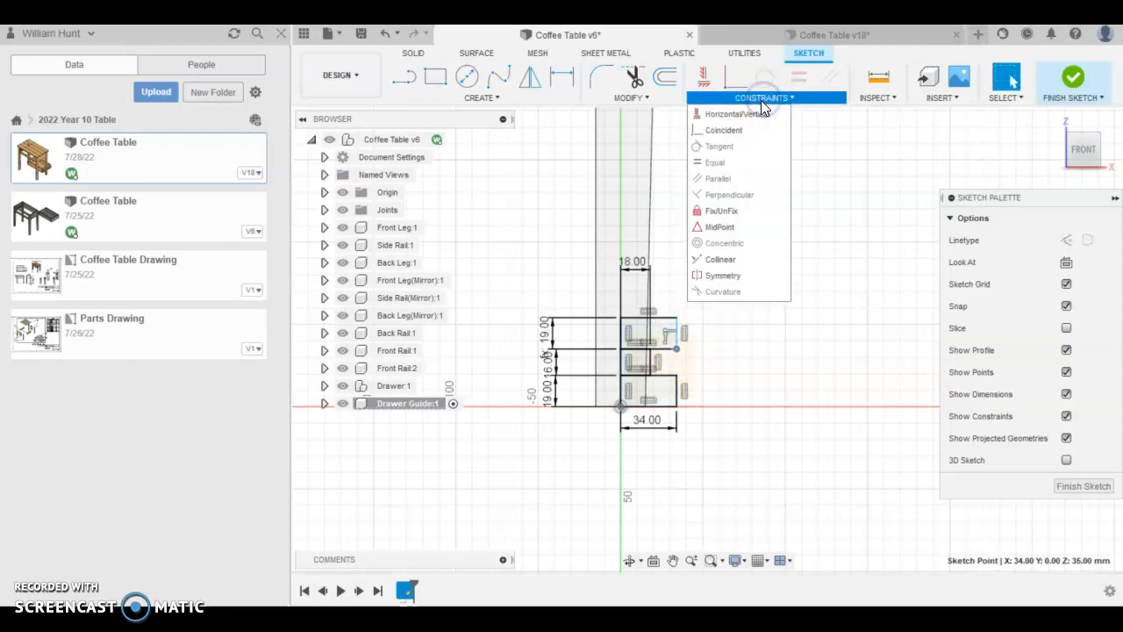
mouse_move(722, 260)
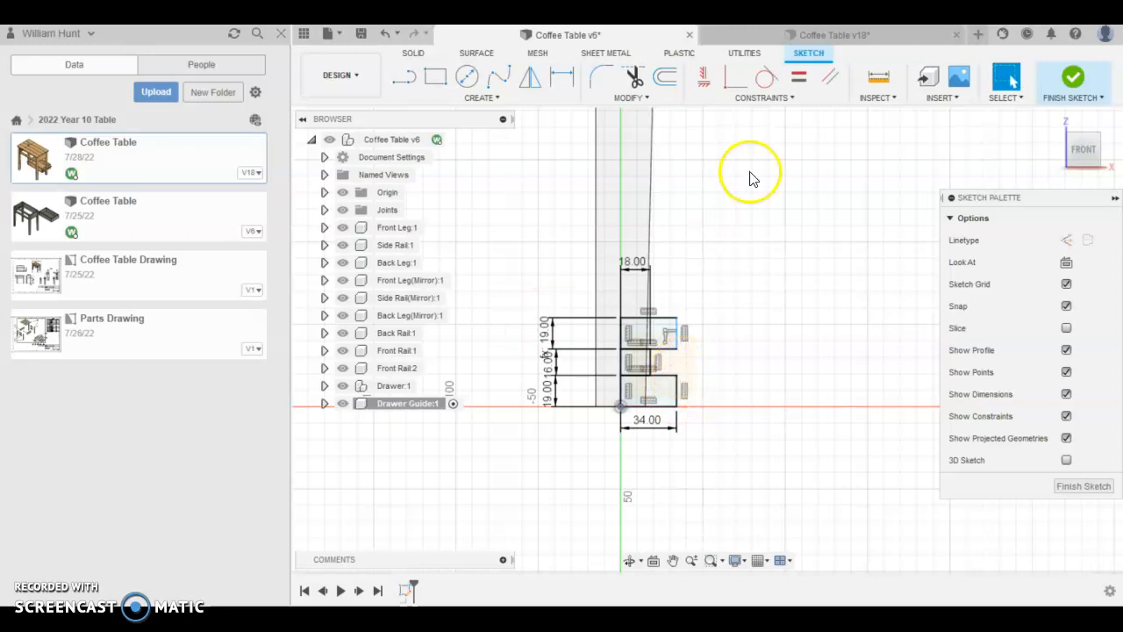
click(762, 99)
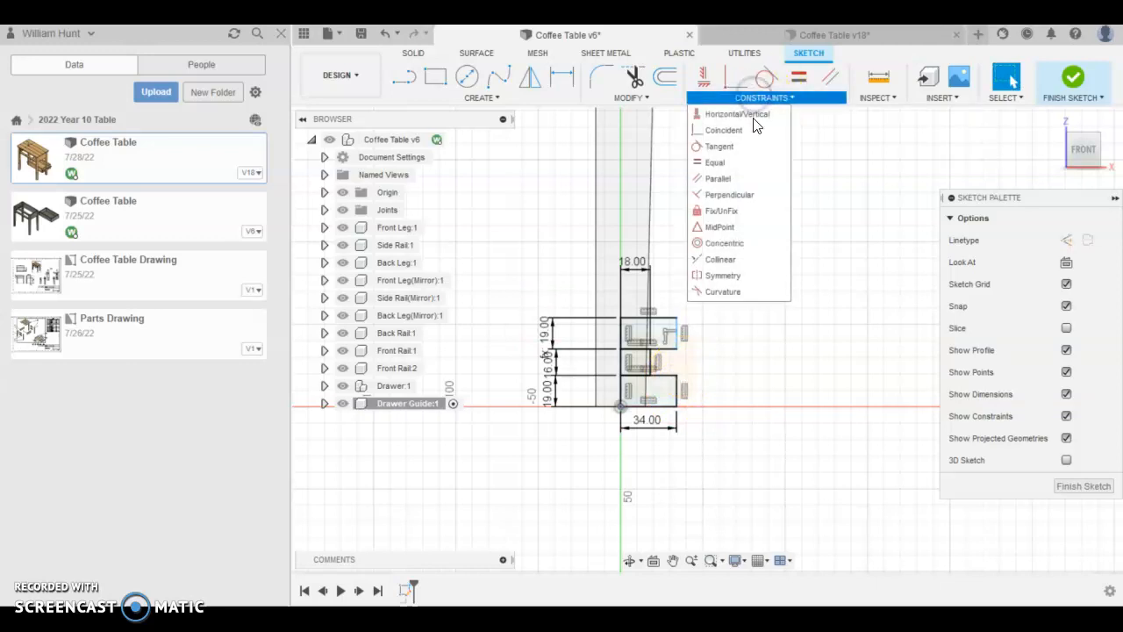
click(737, 112)
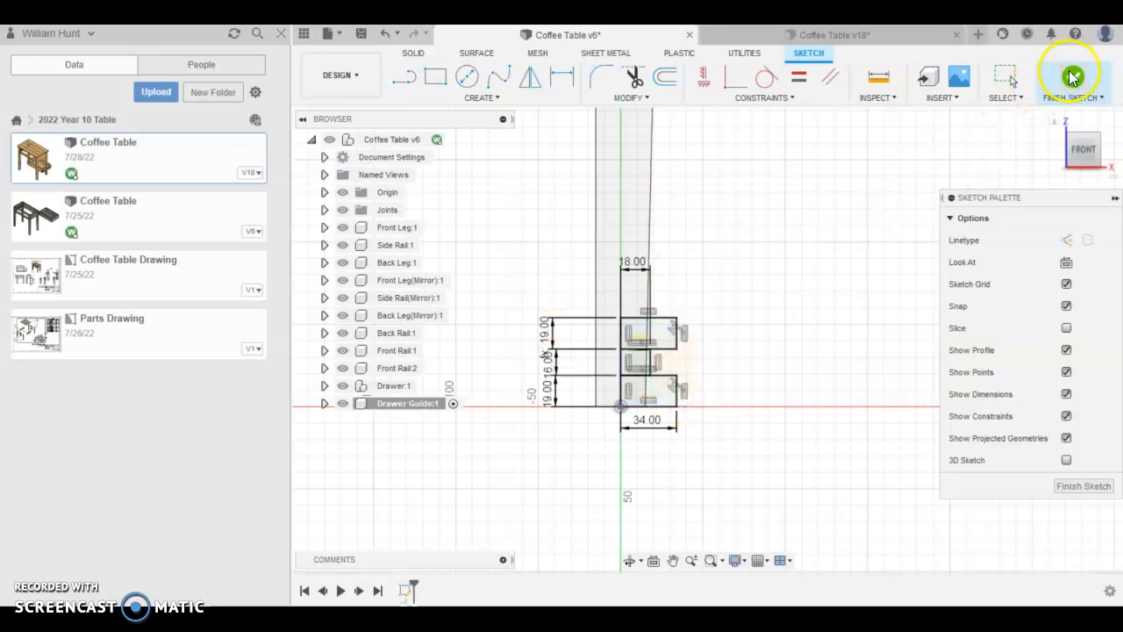
click(1073, 77)
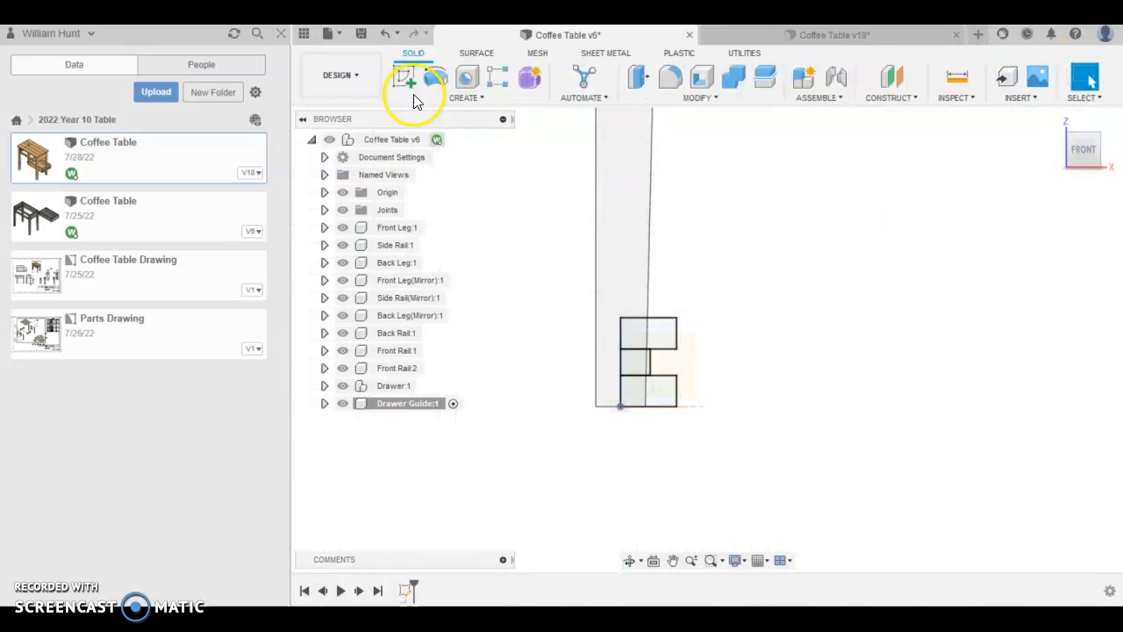
mouse_move(751, 79)
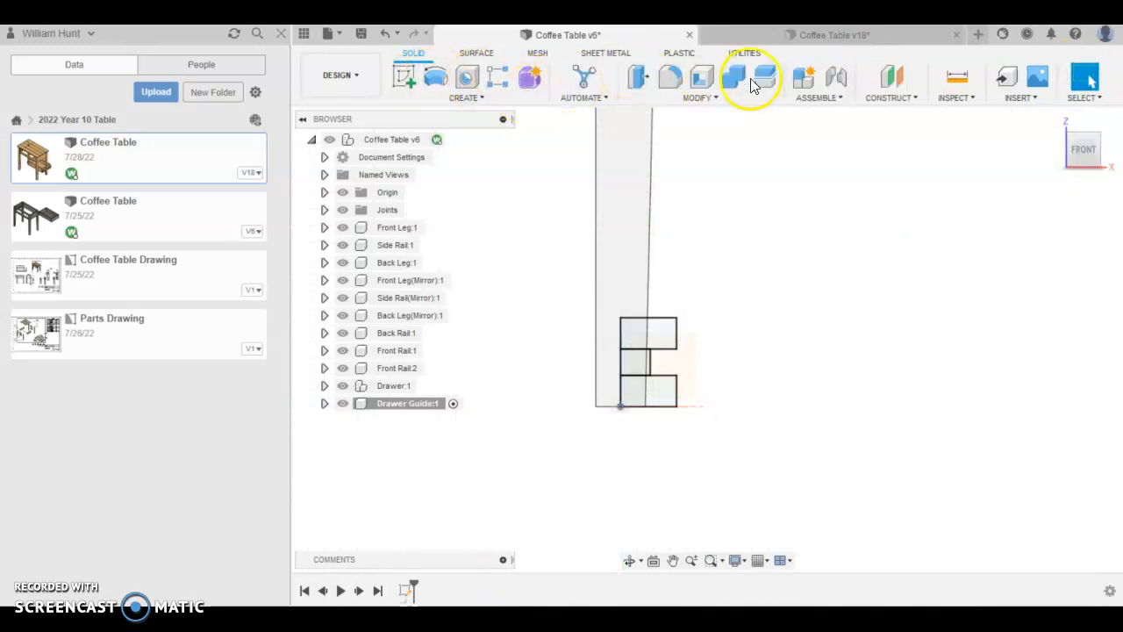
- Extrude both rectangle profiles 260 mm as new bodies forming two parallel rails
click(698, 84)
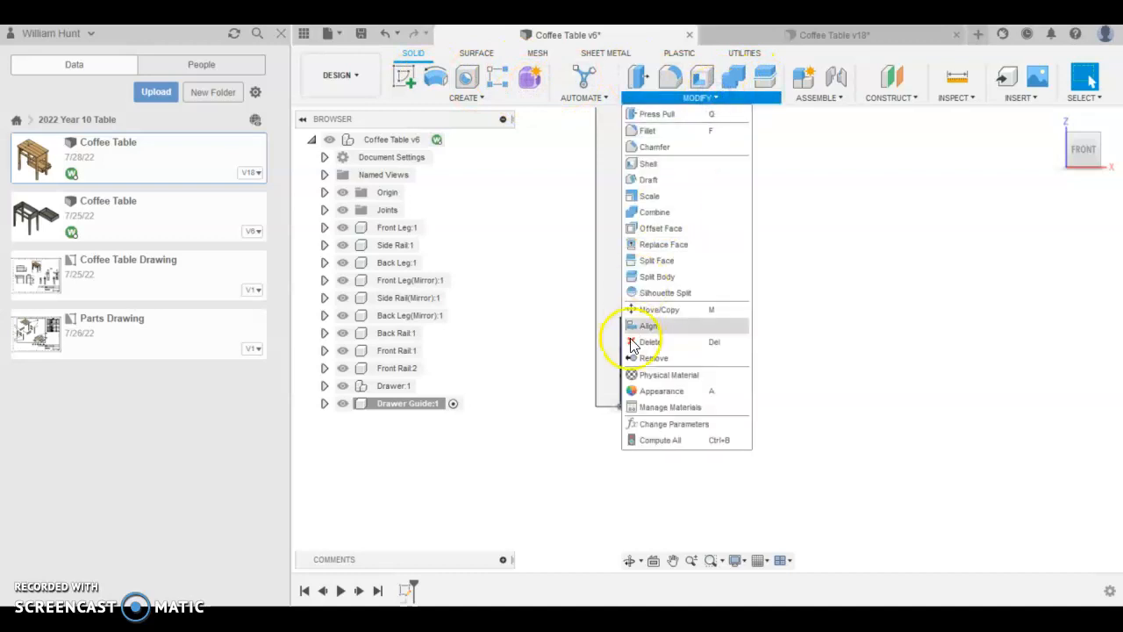
mouse_move(649, 163)
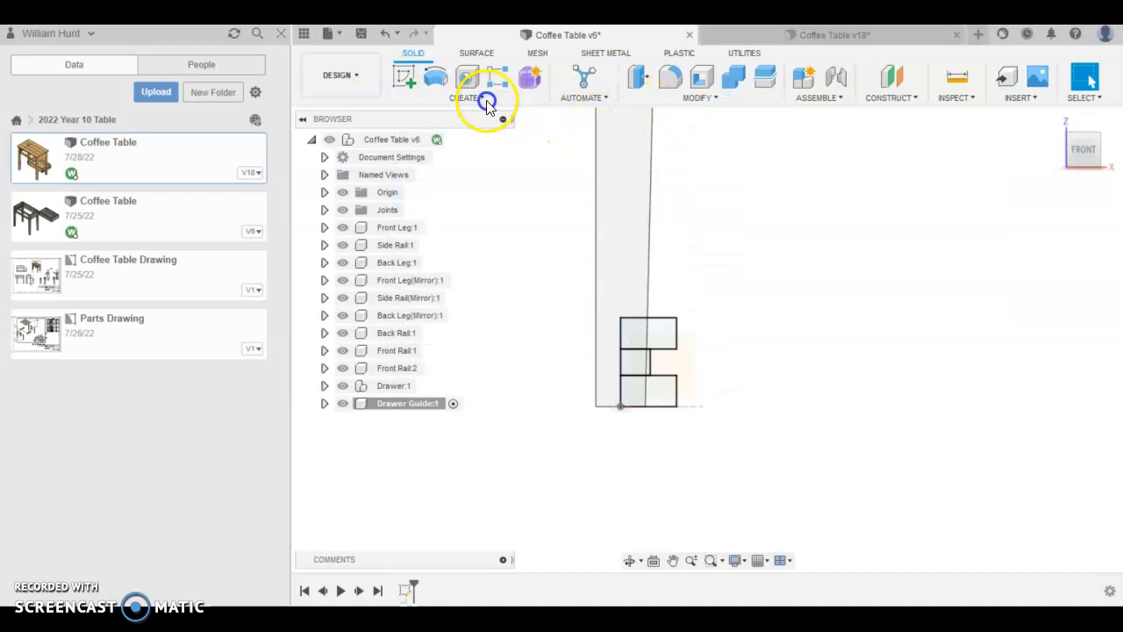
click(465, 99)
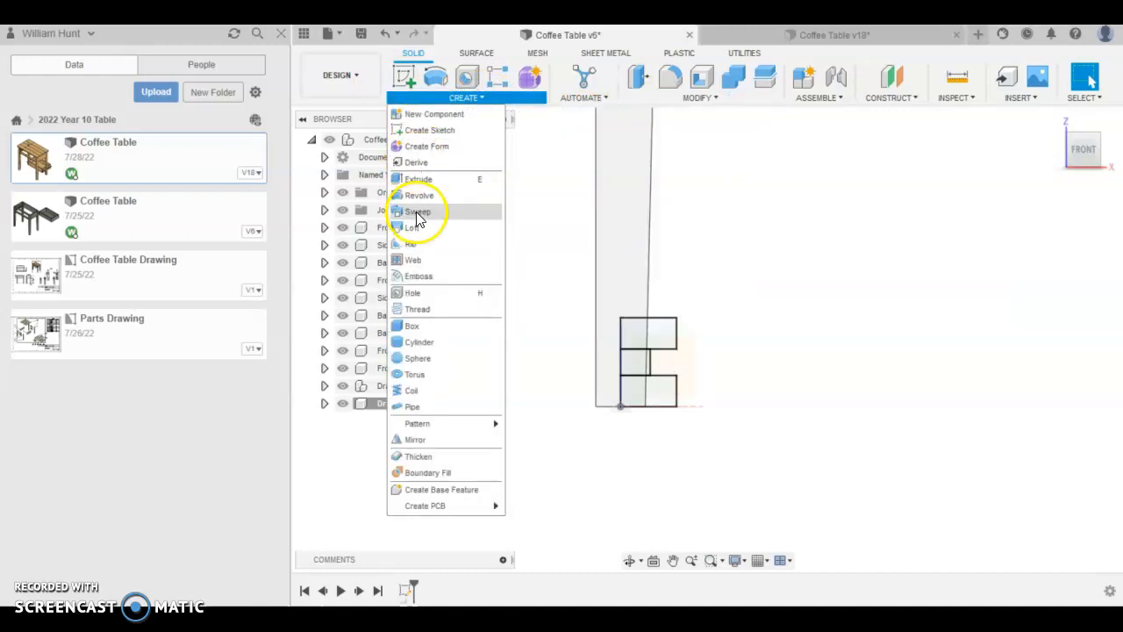
click(418, 179)
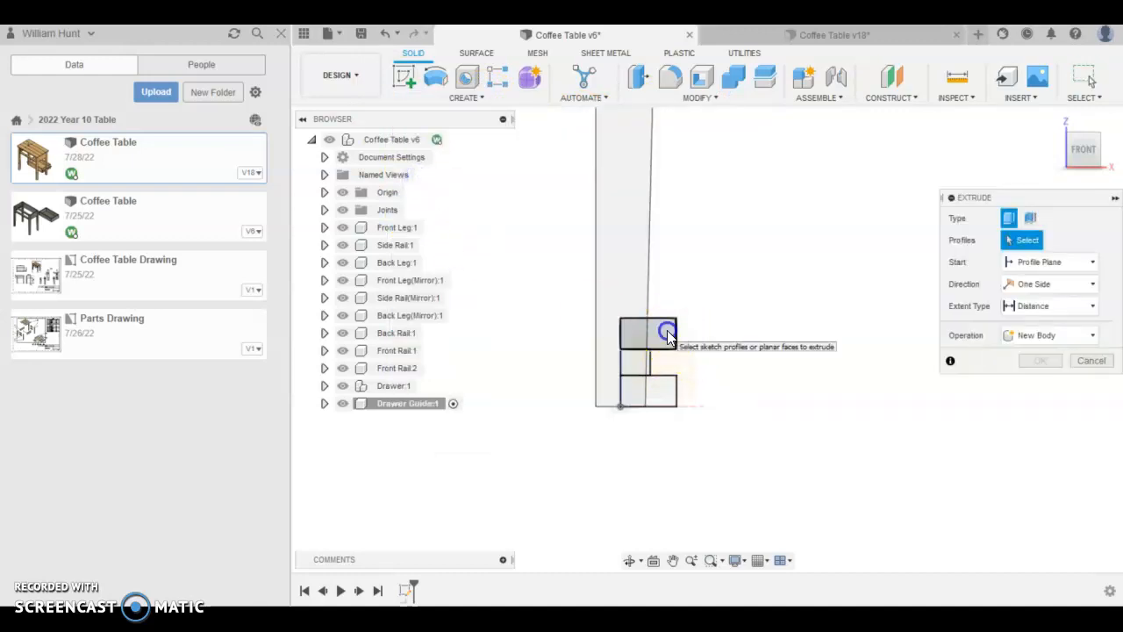
click(648, 332)
text(260)
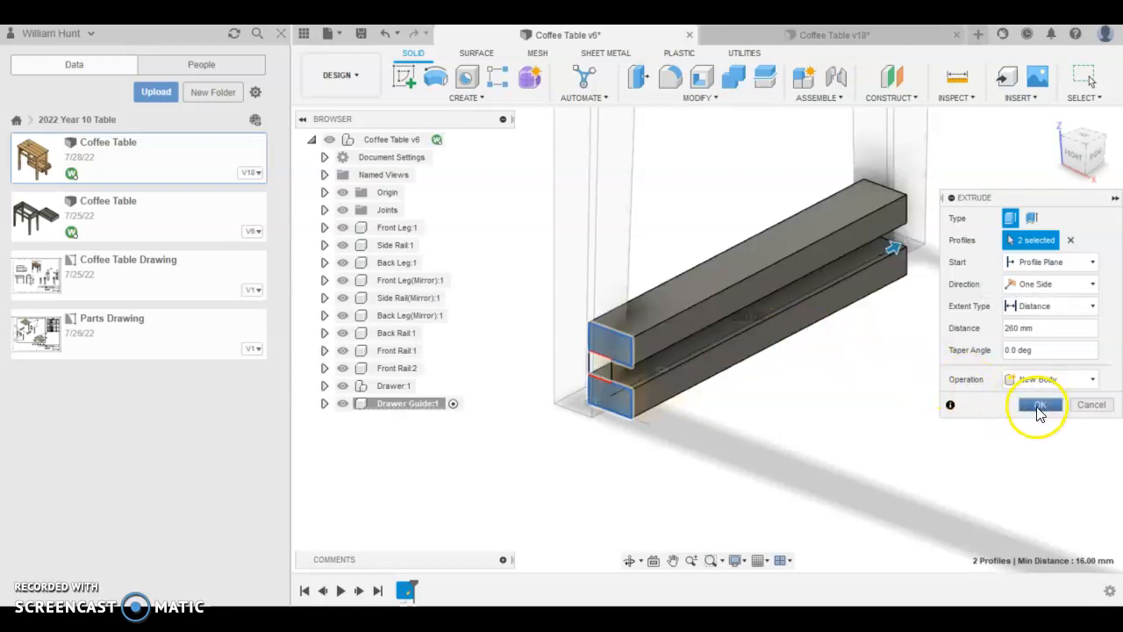
click(1039, 404)
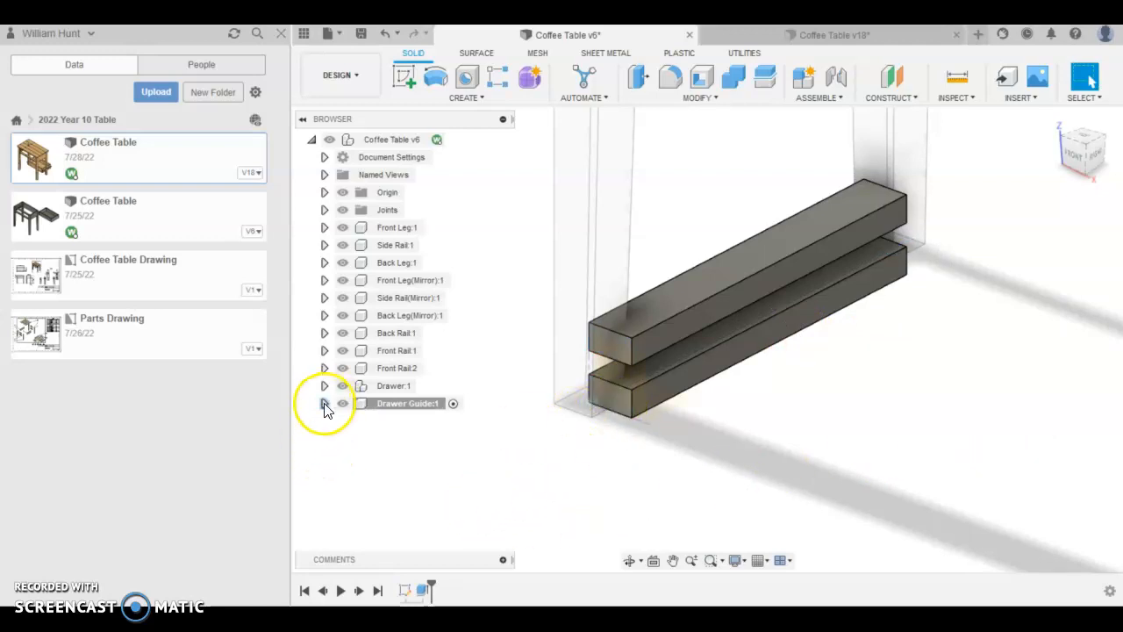
- Show the Drawer Guide's sketch again and start a second extrusion
click(325, 402)
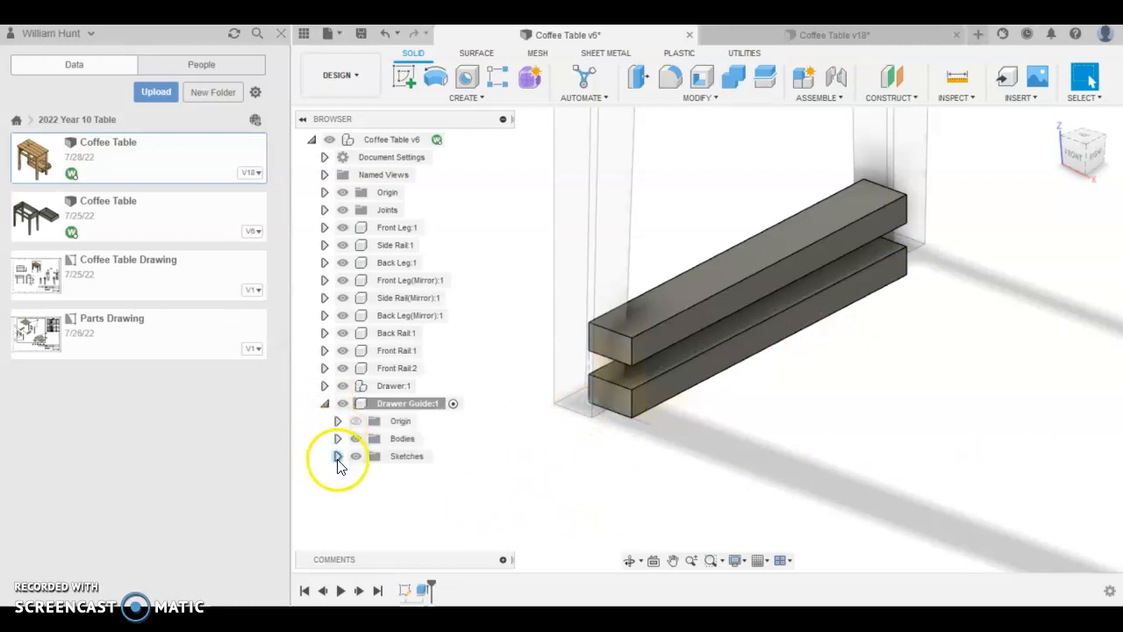
click(337, 456)
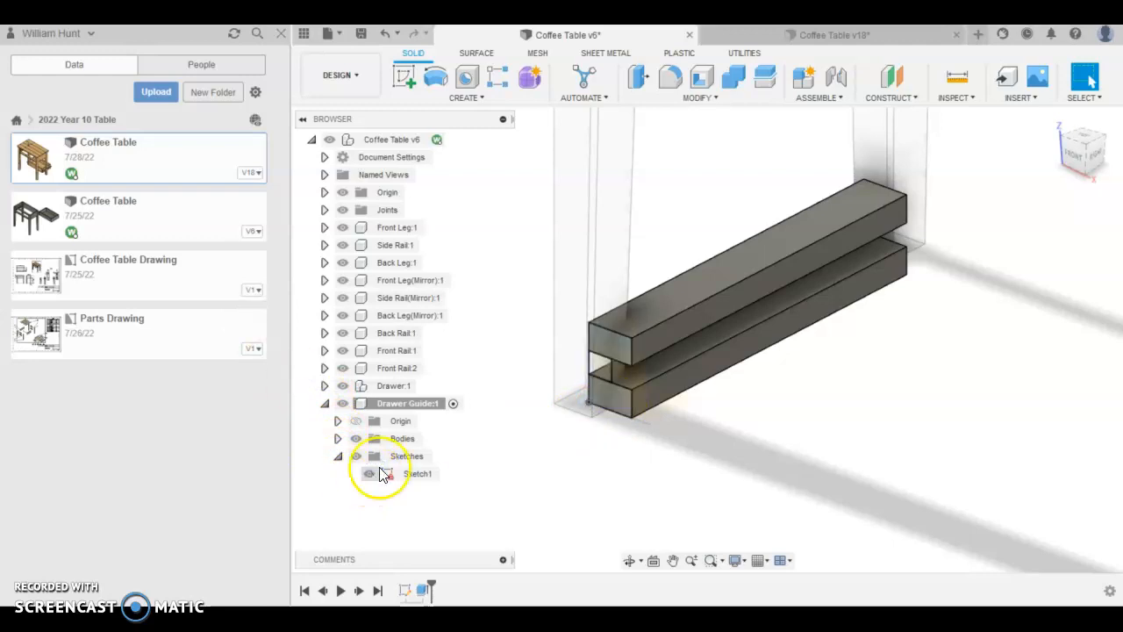
click(465, 85)
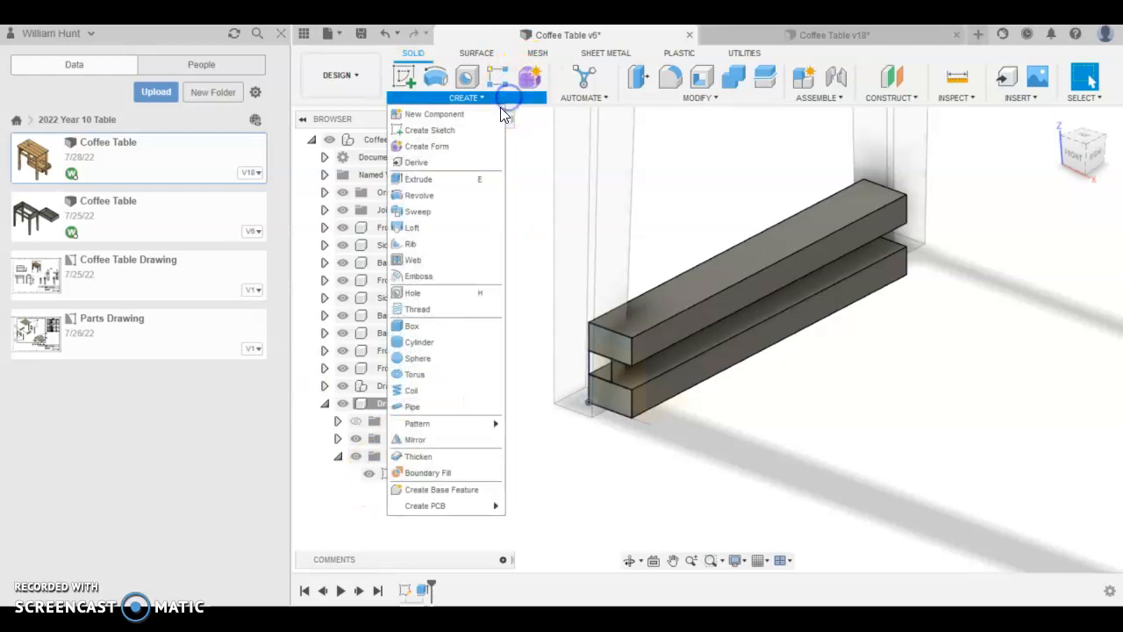
click(418, 179)
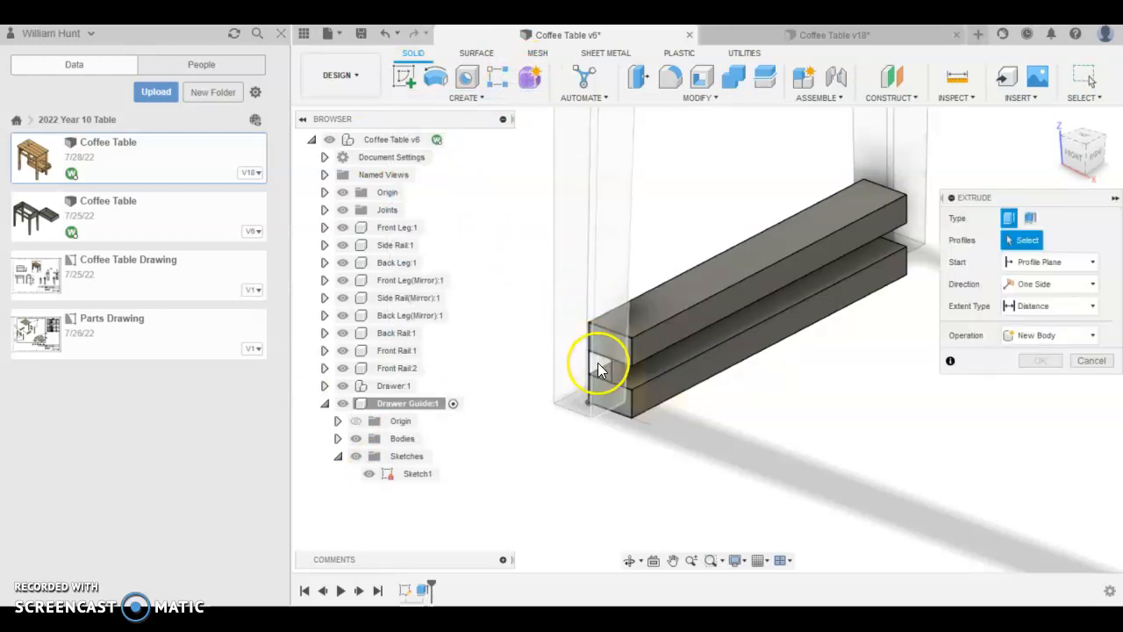
- Extrude the gap profile between the rails 235 mm as a Join, leaving a notch at one end
scroll(up, 3)
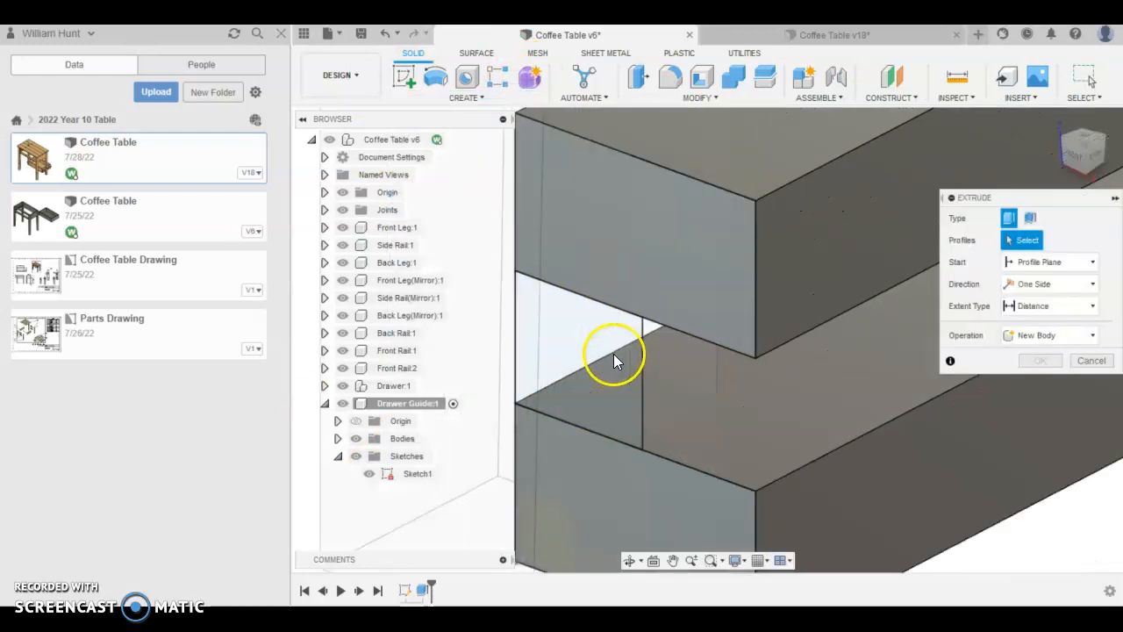
click(614, 360)
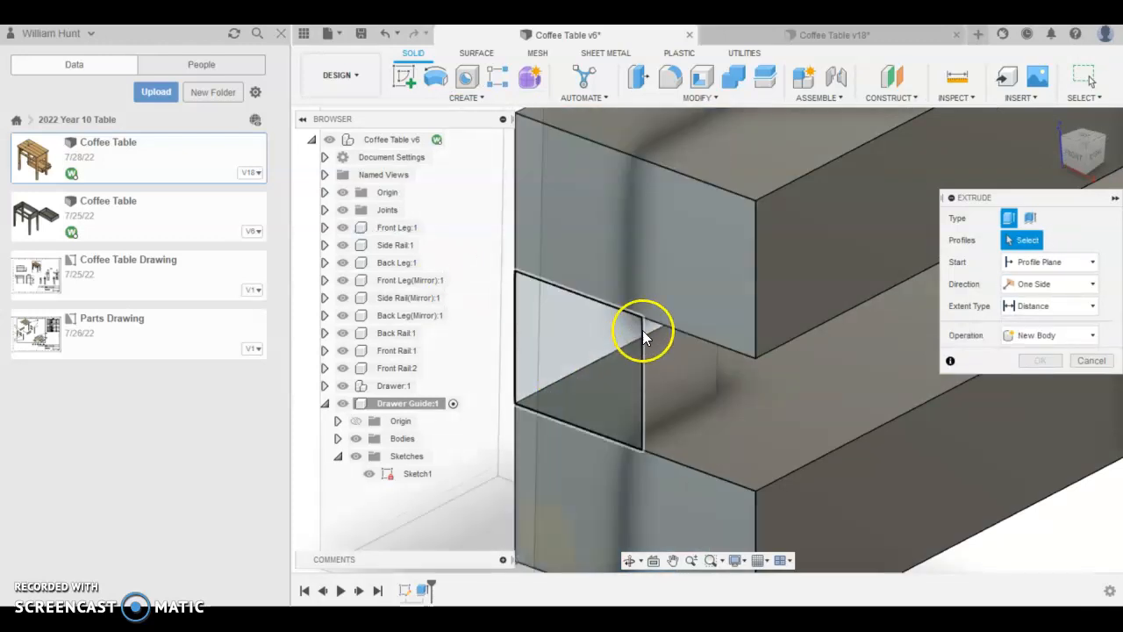
click(596, 351)
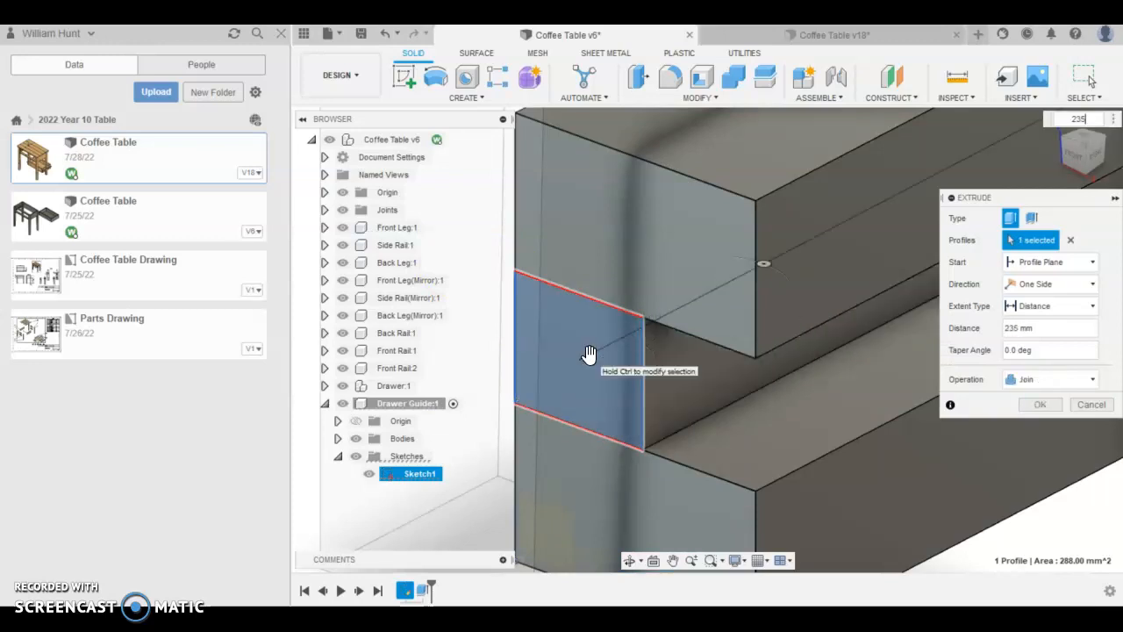
drag(588, 354, 728, 377)
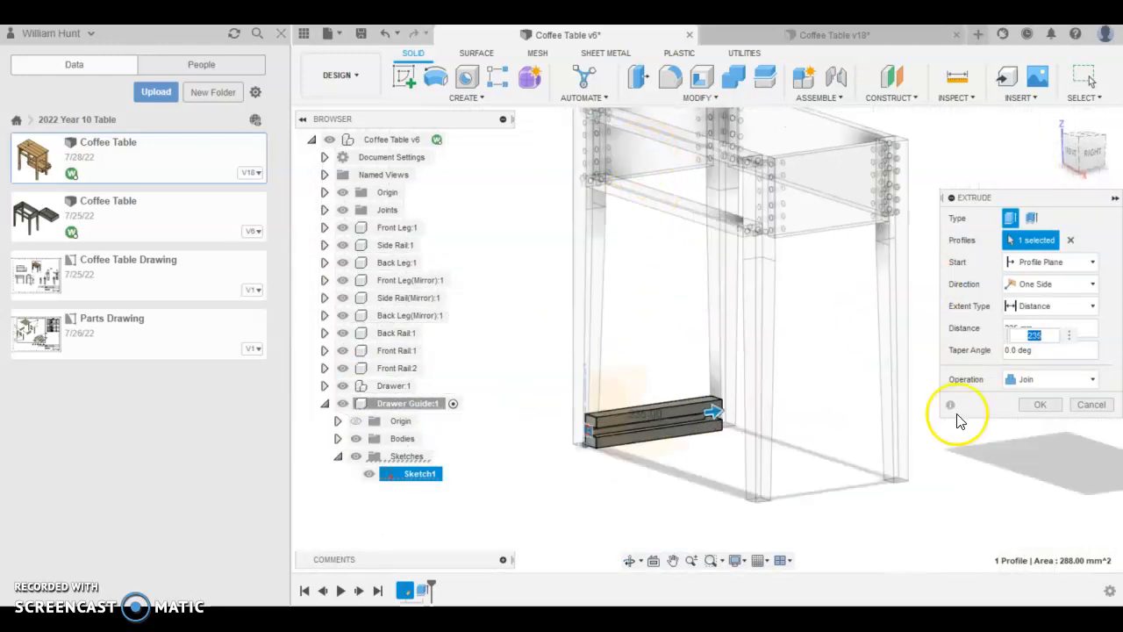
click(1039, 404)
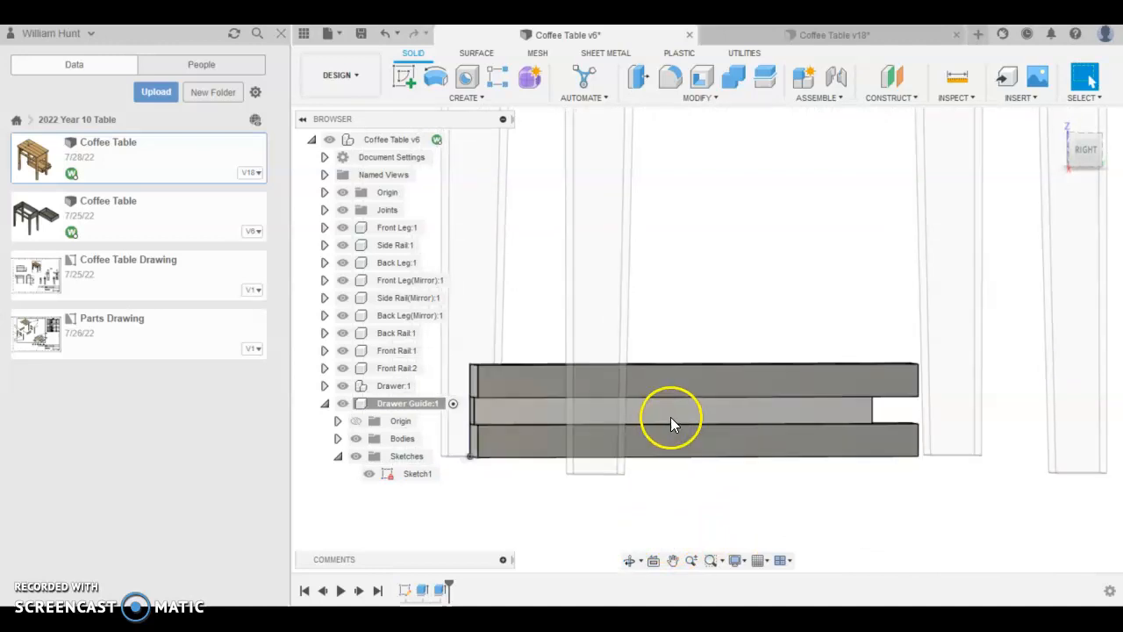
- Sketch a 235 mm line along the centre of the middle strip on the rail's face
click(779, 414)
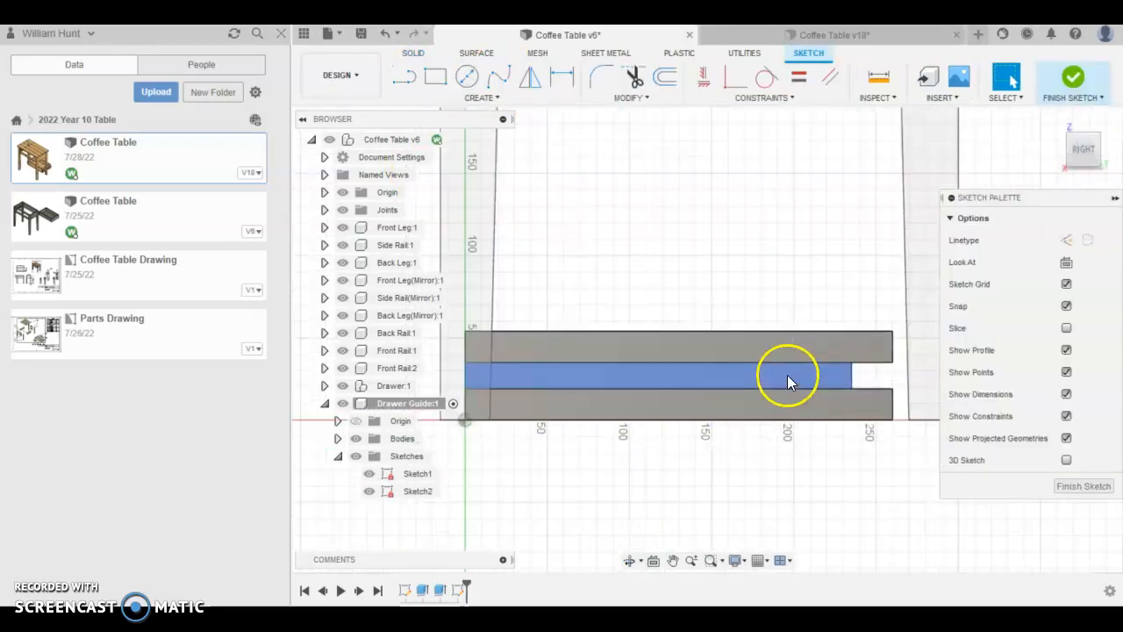
click(467, 77)
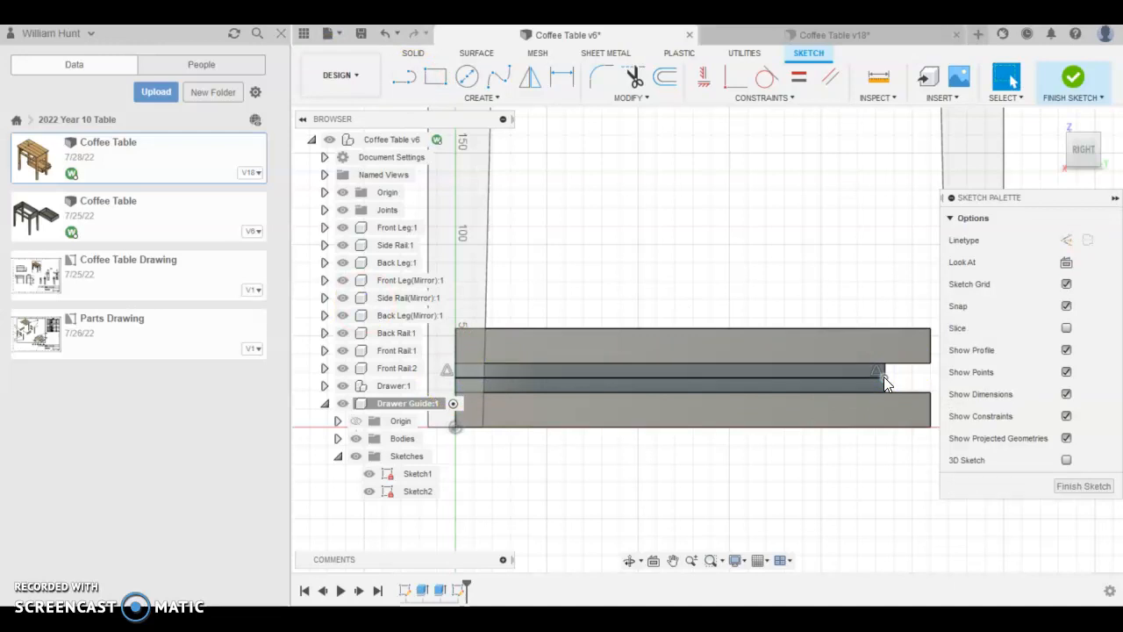
click(1065, 238)
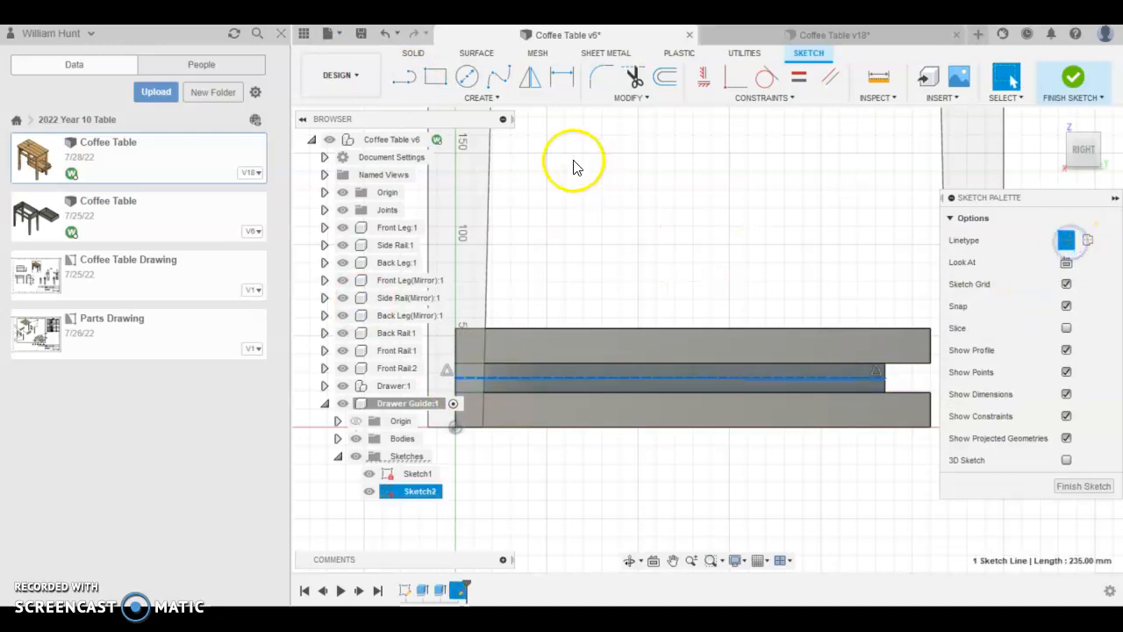
- Make the line construction, place three 4.5 mm hole circles along it and finish the sketch
click(467, 77)
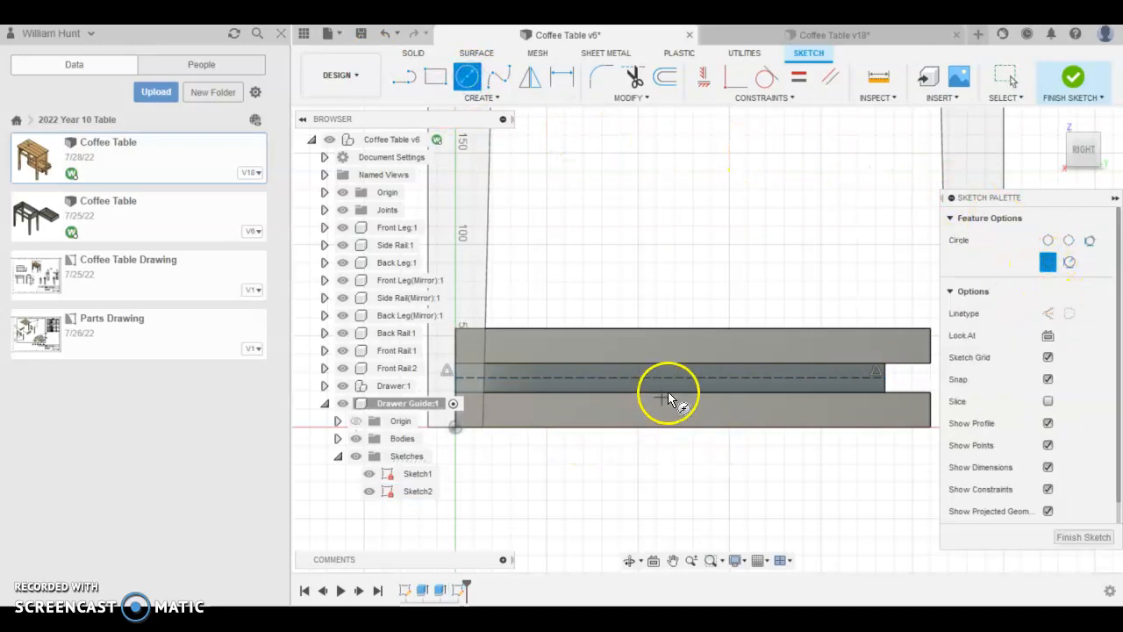
click(669, 376)
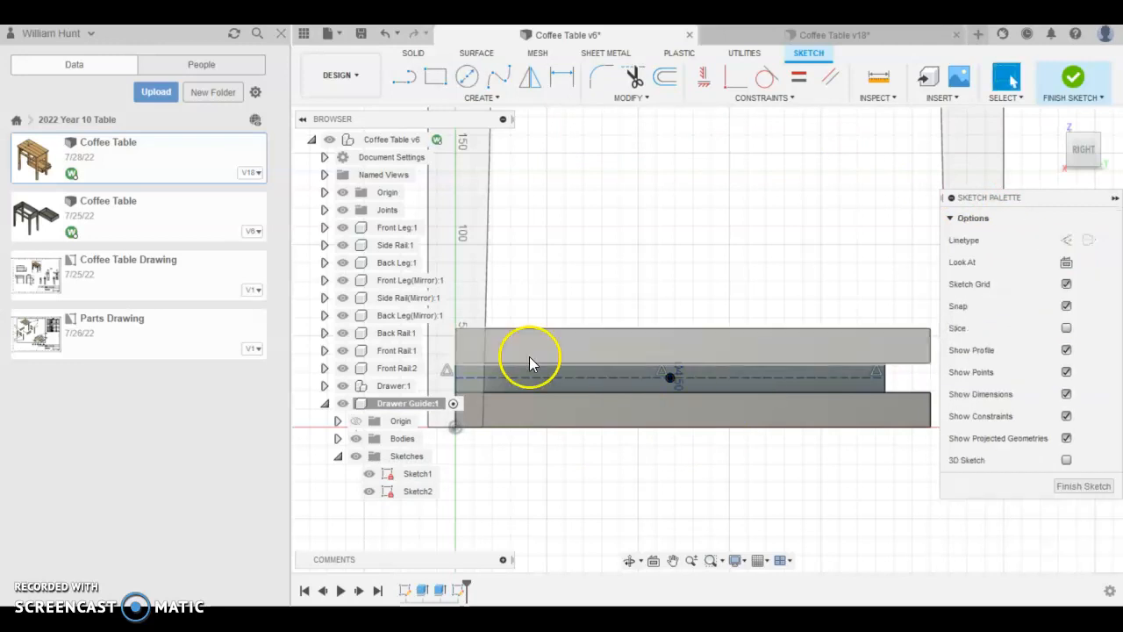
click(467, 77)
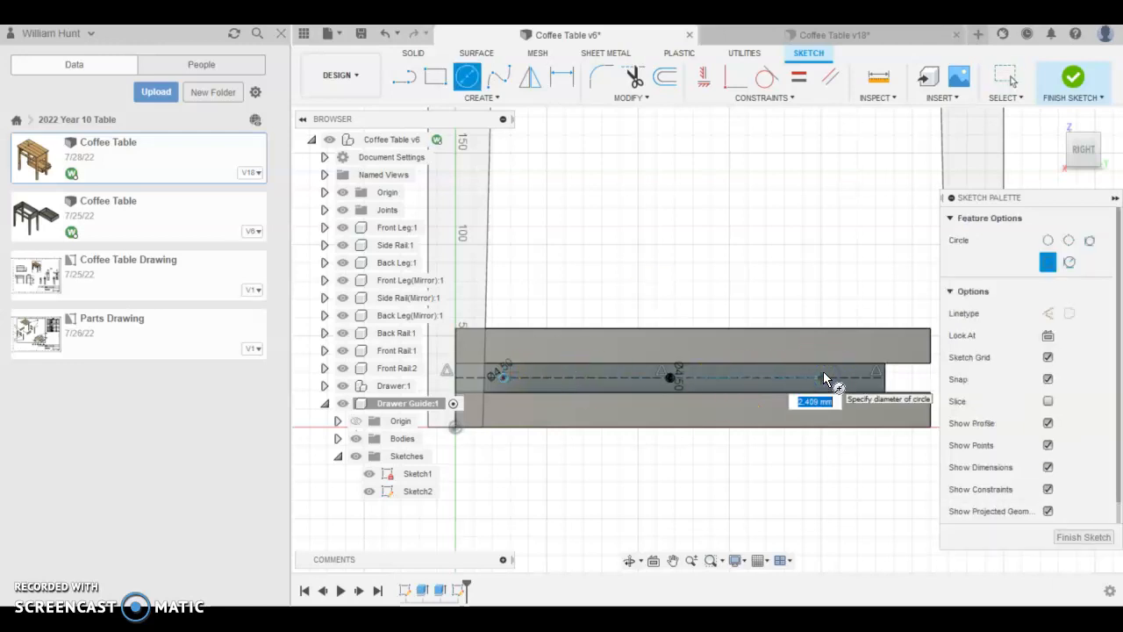
text(4.5)
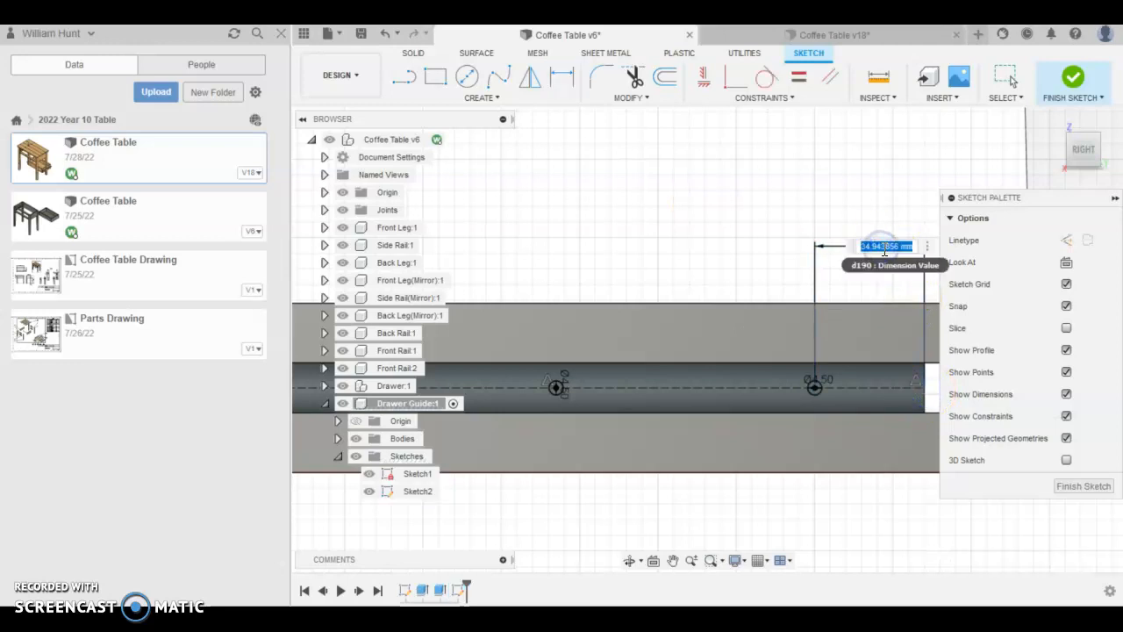
key(Return)
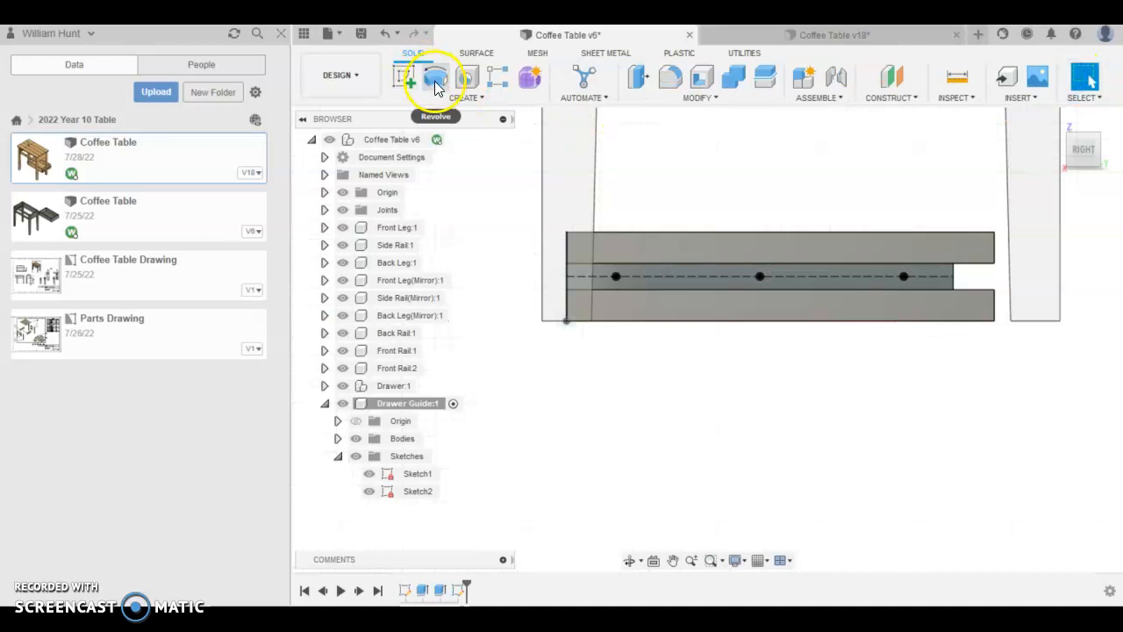
mouse_move(618, 250)
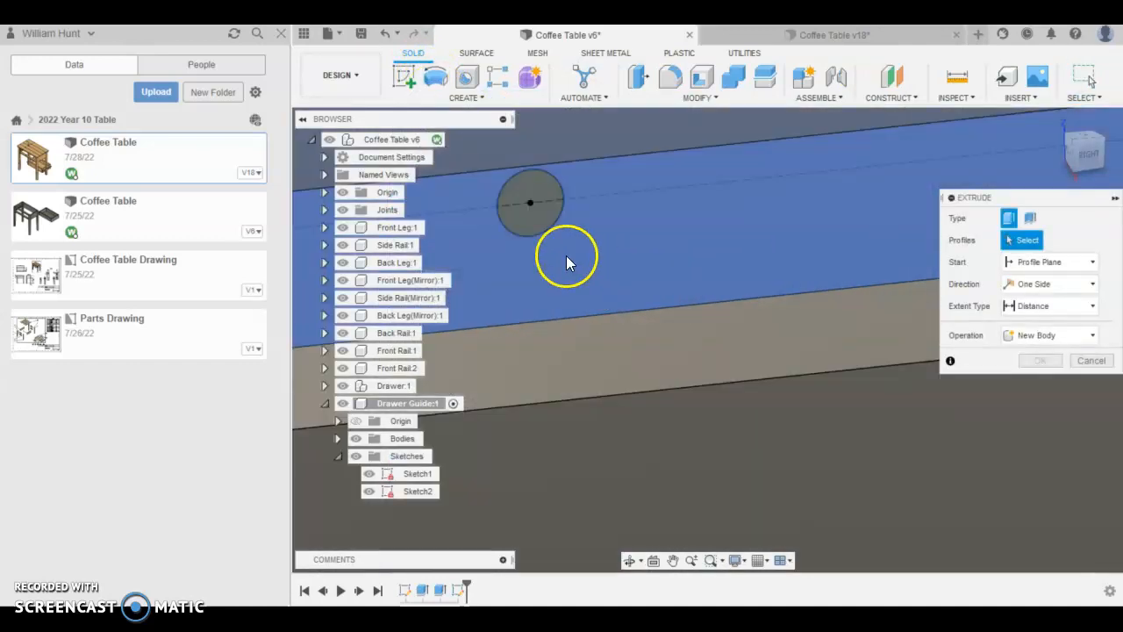
- Cut-extrude the three circle profiles through the guide rail with Extent Type All
click(565, 263)
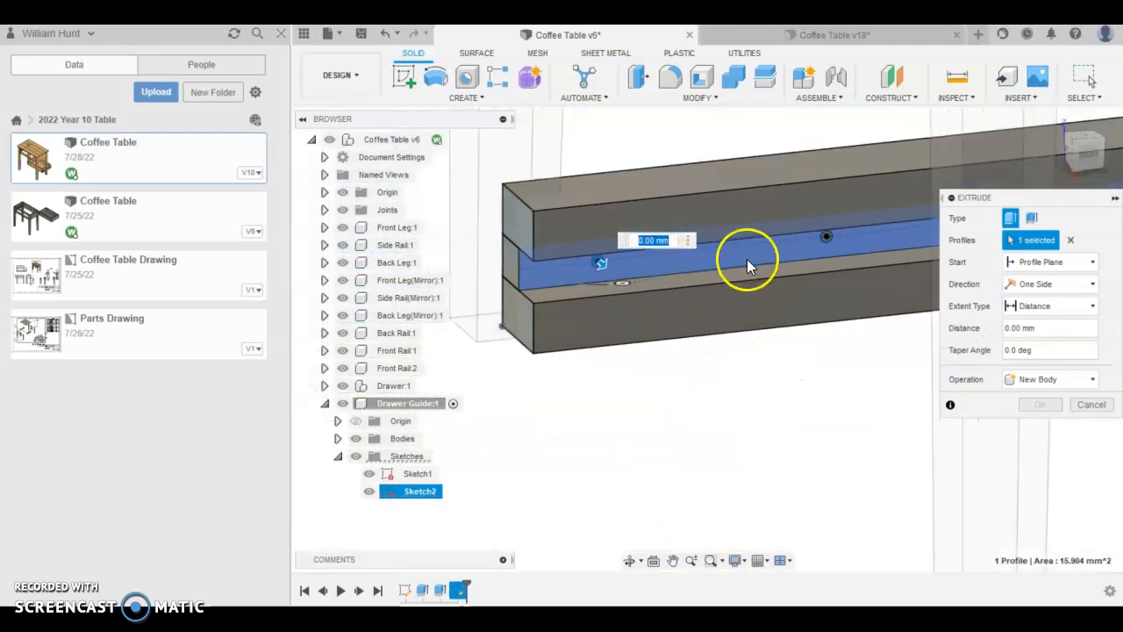
click(781, 313)
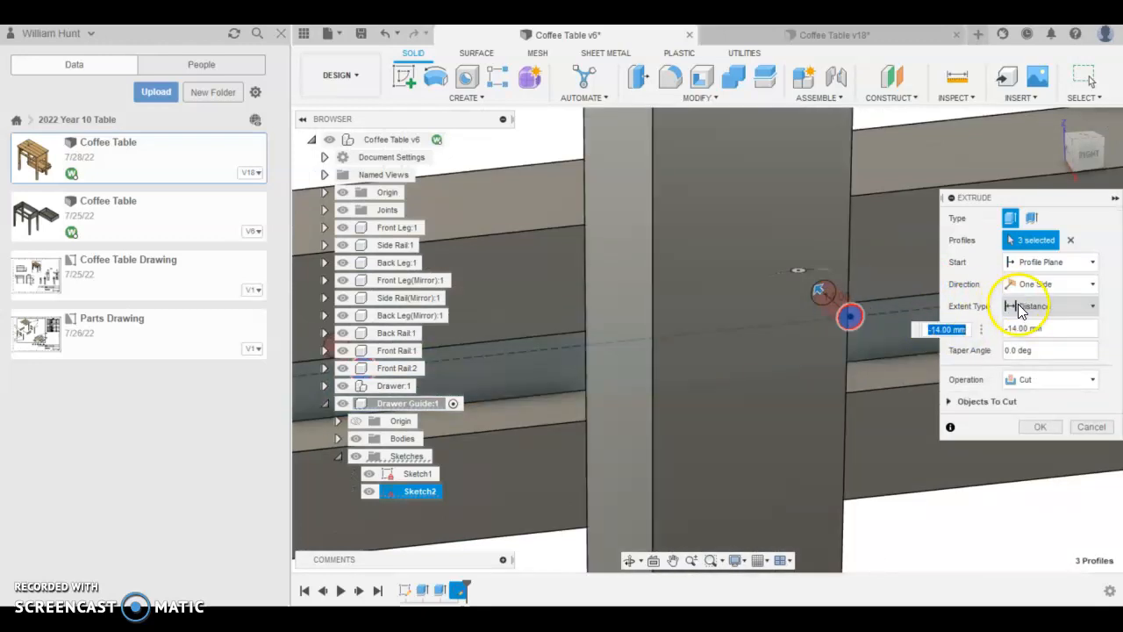
click(1049, 305)
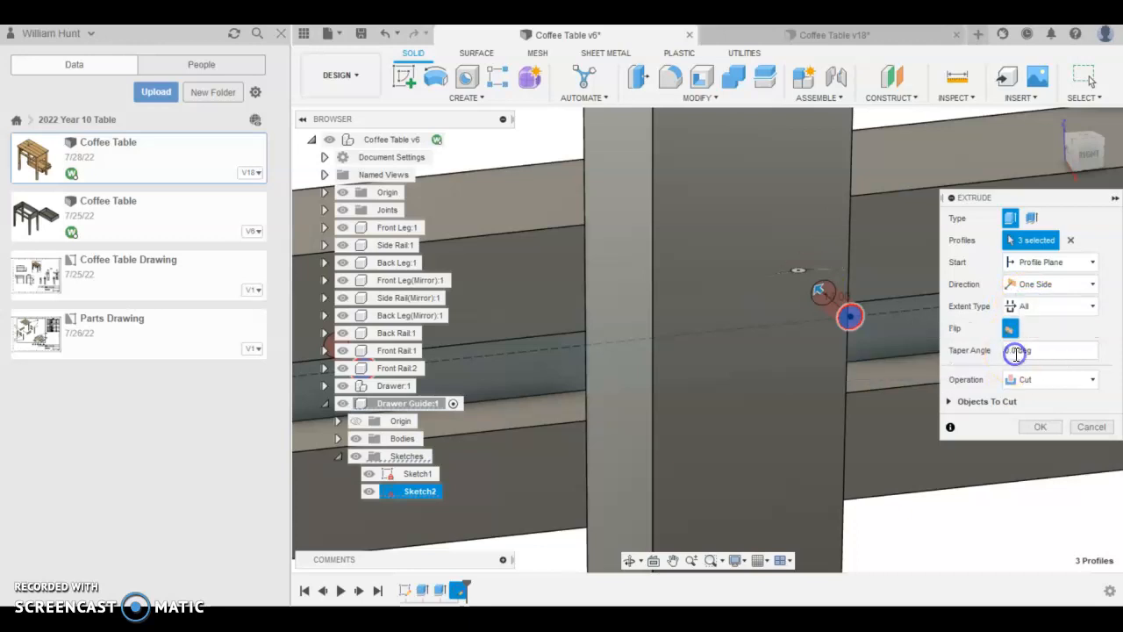
click(1039, 426)
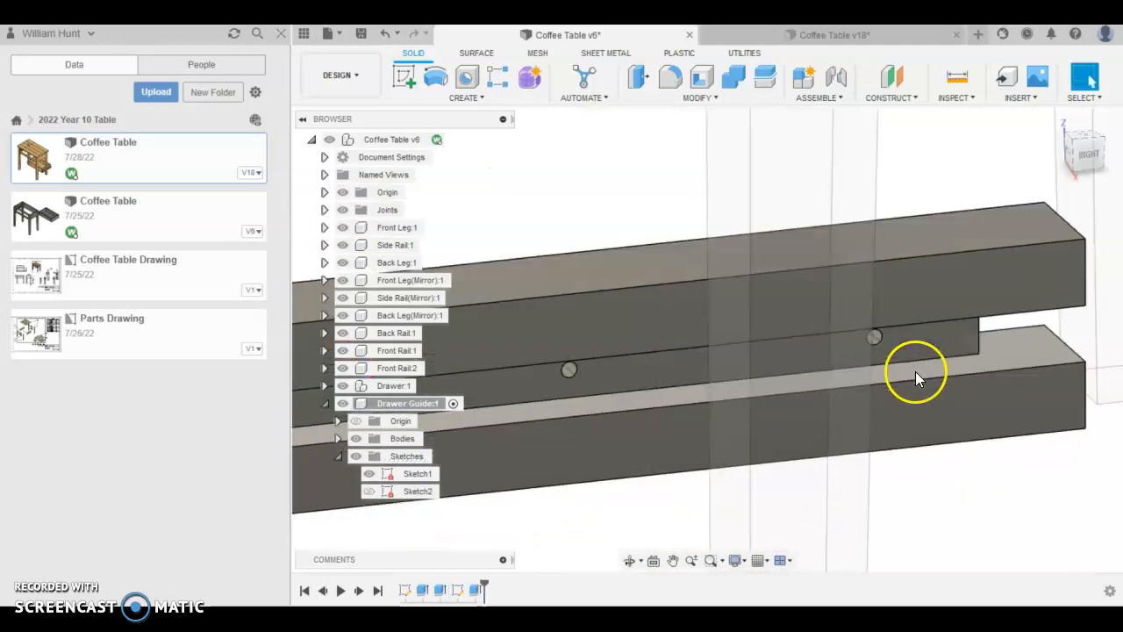
- Chamfer the hole edges with Modify > Chamfer to form countersinks
click(699, 97)
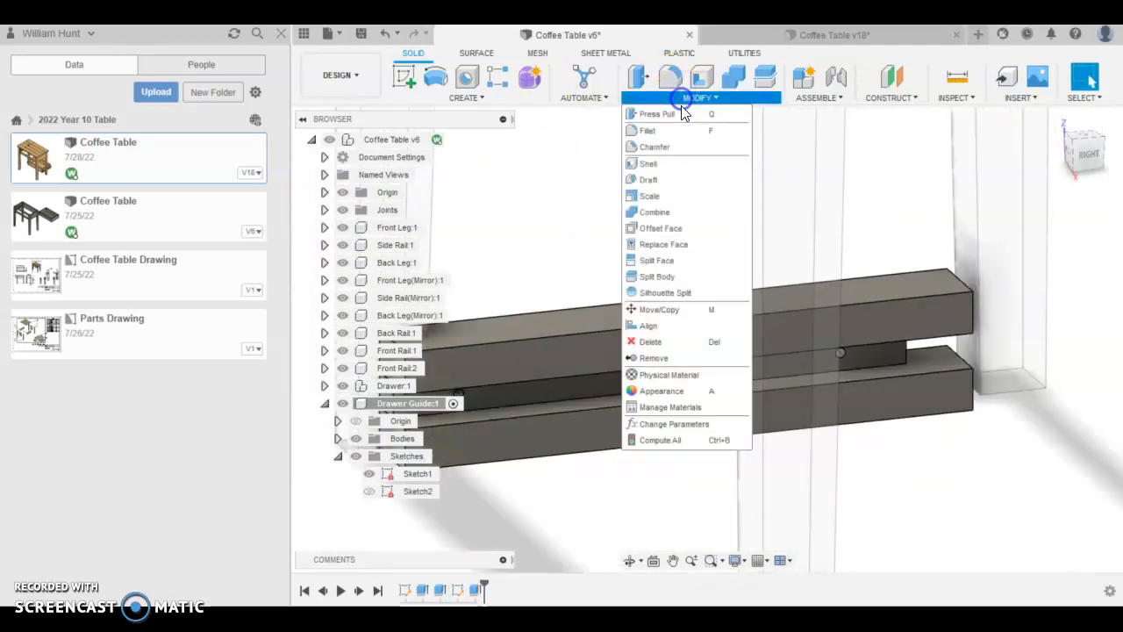
click(653, 147)
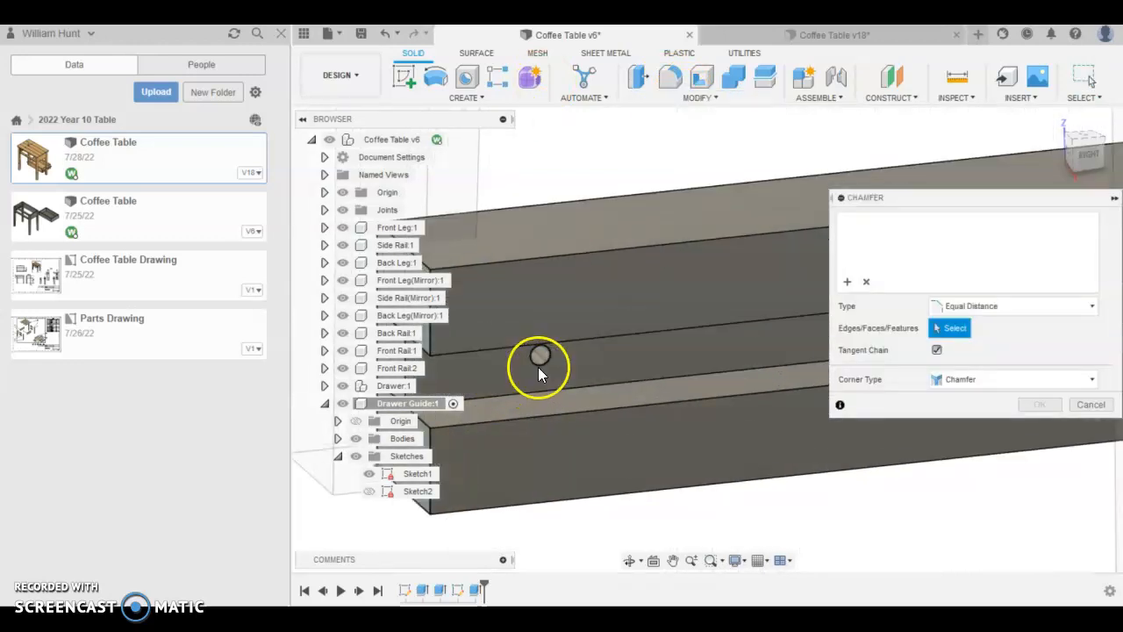
click(737, 358)
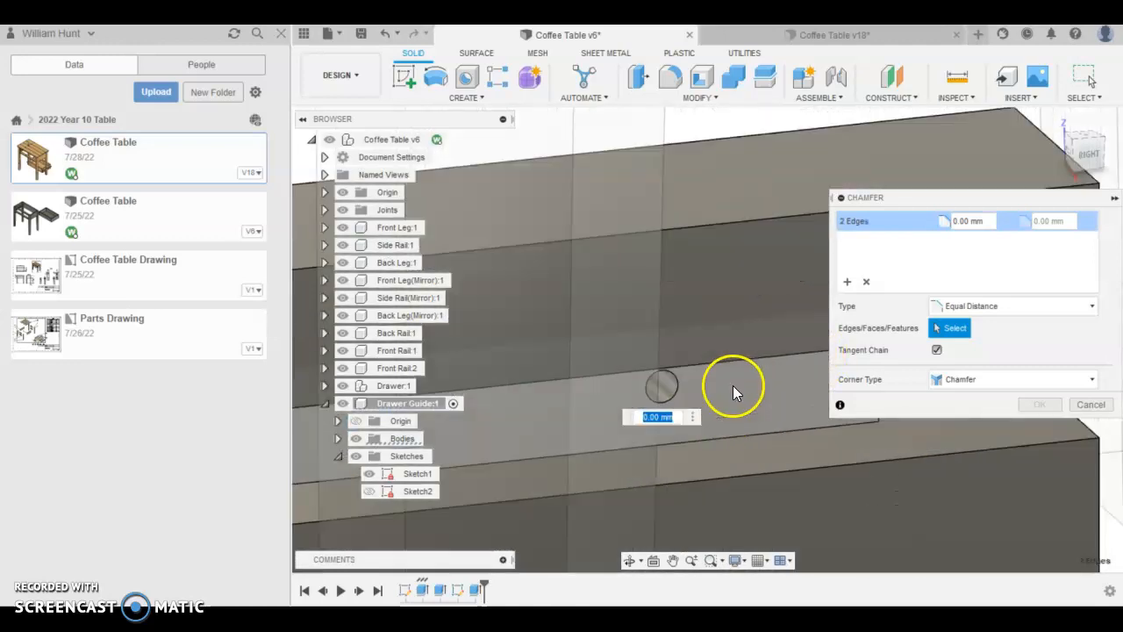
click(660, 386)
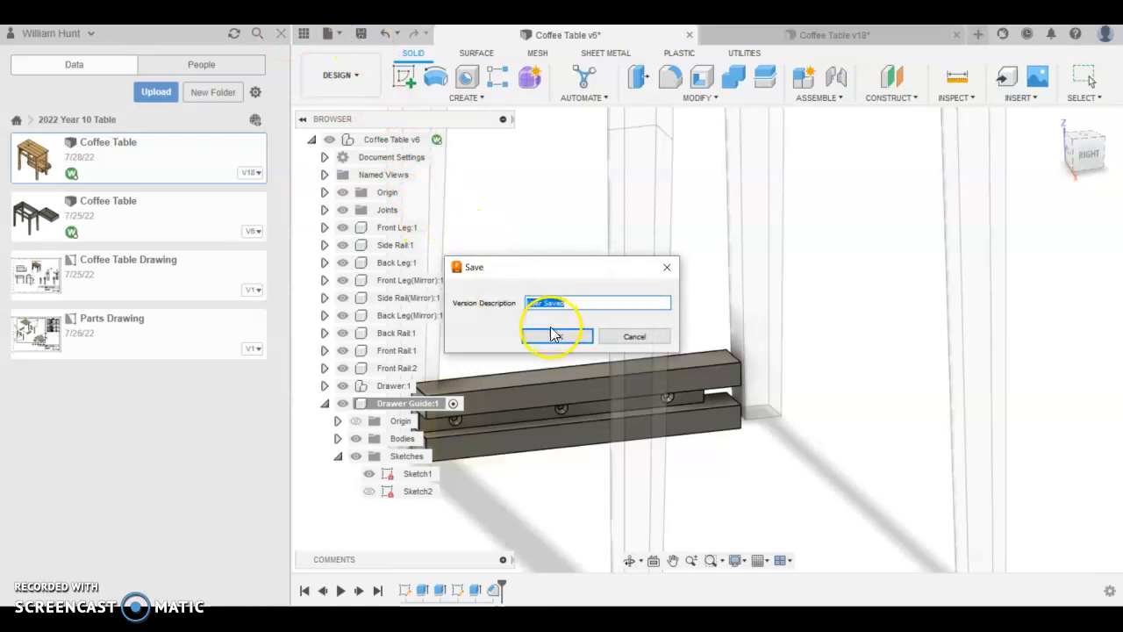
- Save the design as version 7 and pull the guide rail out beside the frame
click(553, 337)
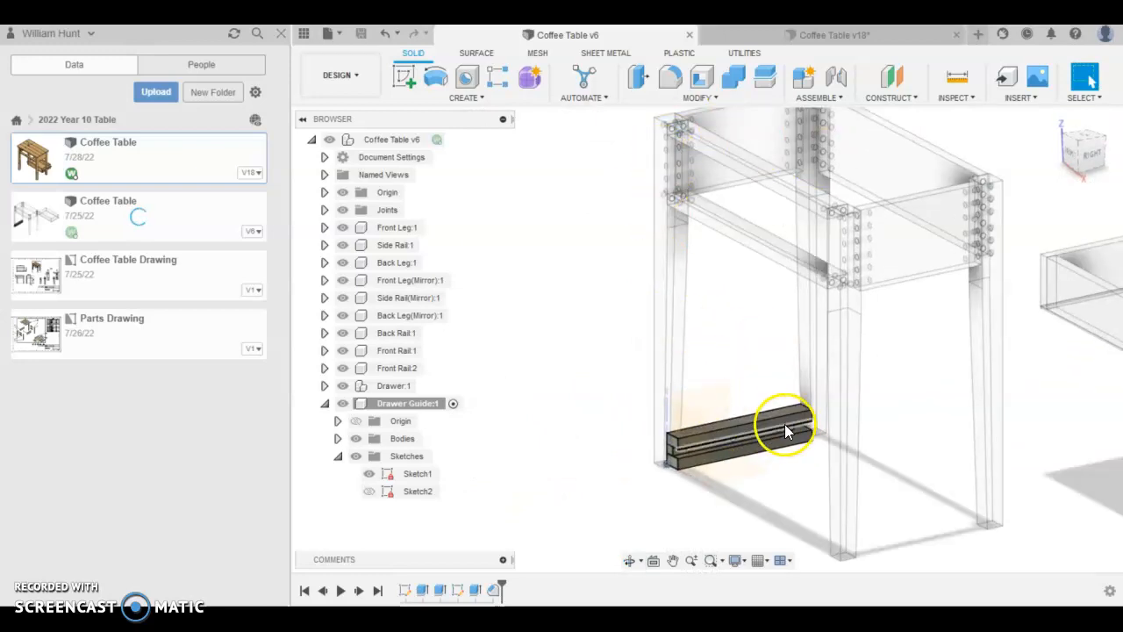
click(776, 432)
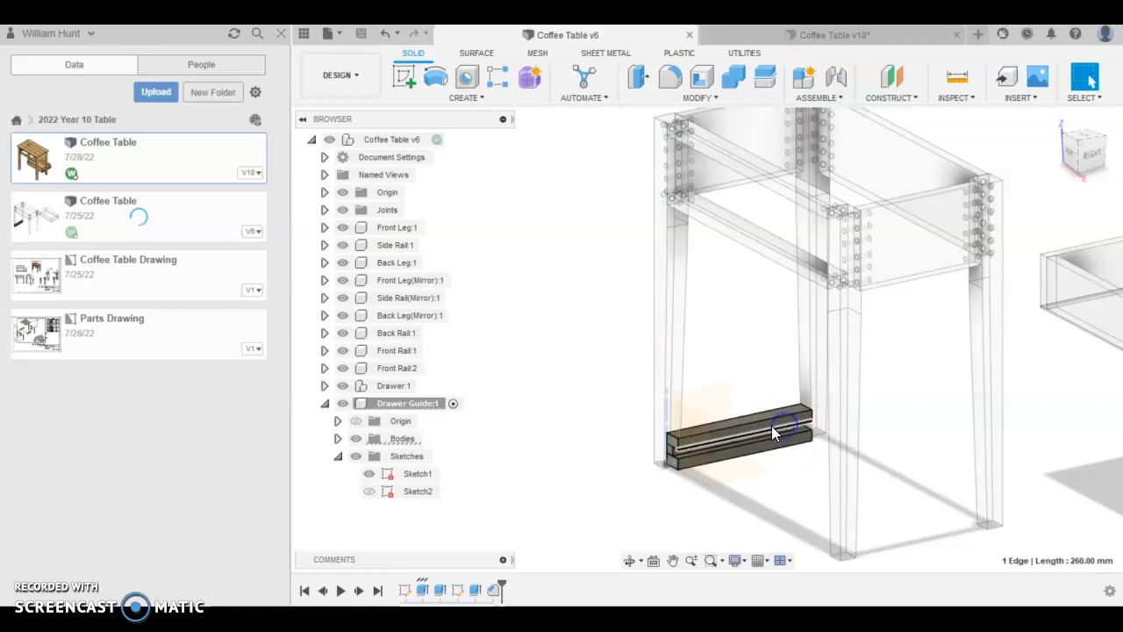
drag(773, 430, 600, 277)
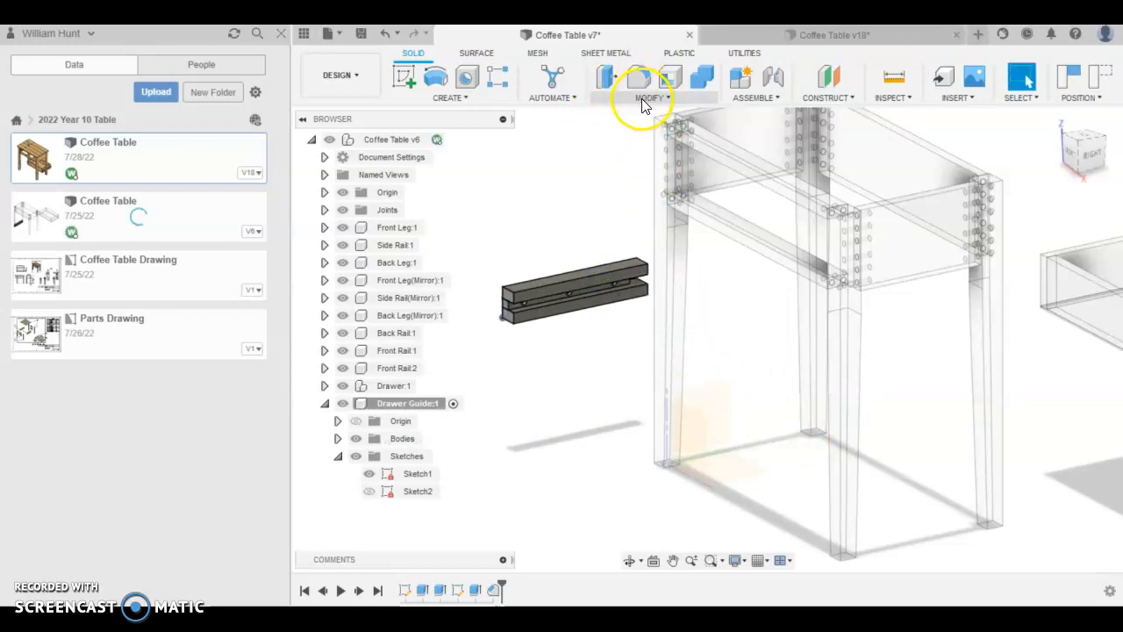
- Rotate the rail body 180° about Z with Move/Copy and place it inside the frame
click(649, 86)
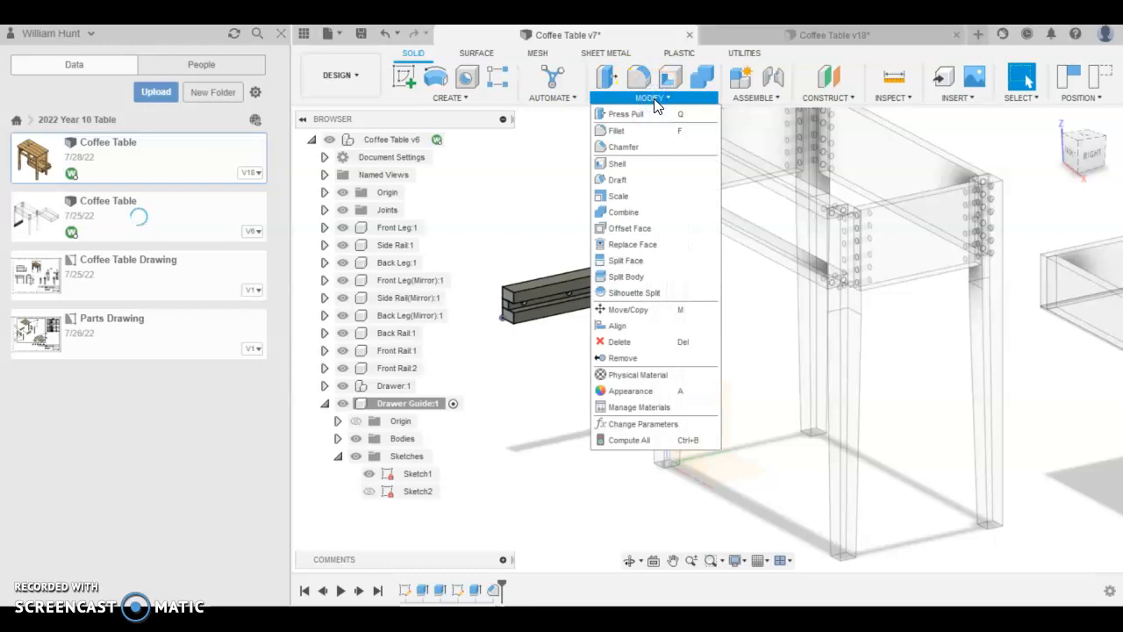
click(628, 309)
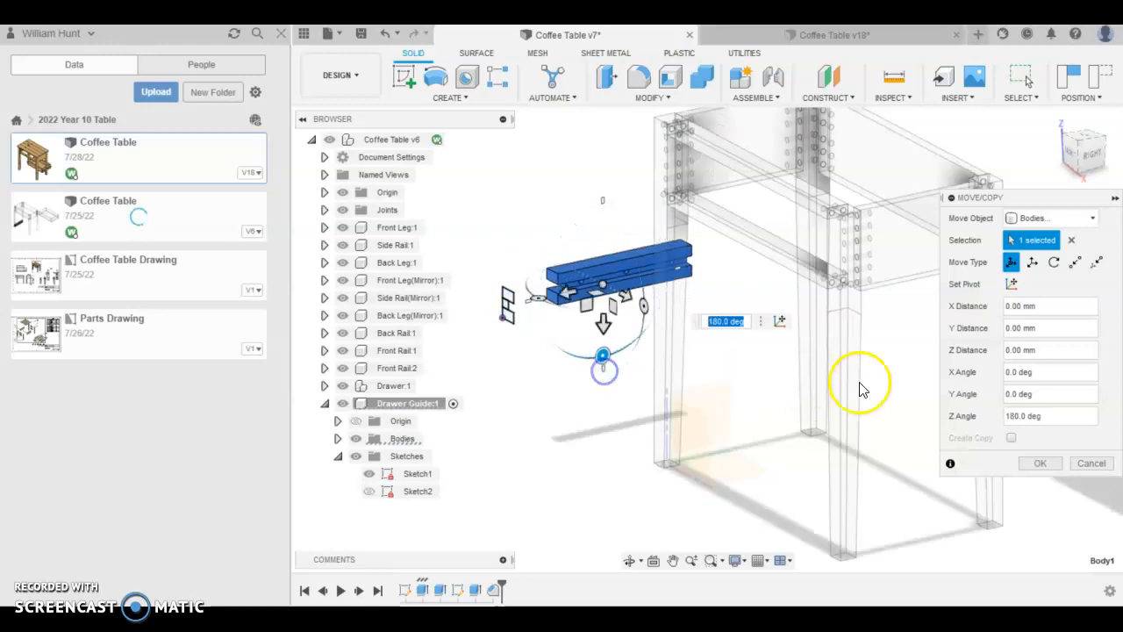
click(1039, 463)
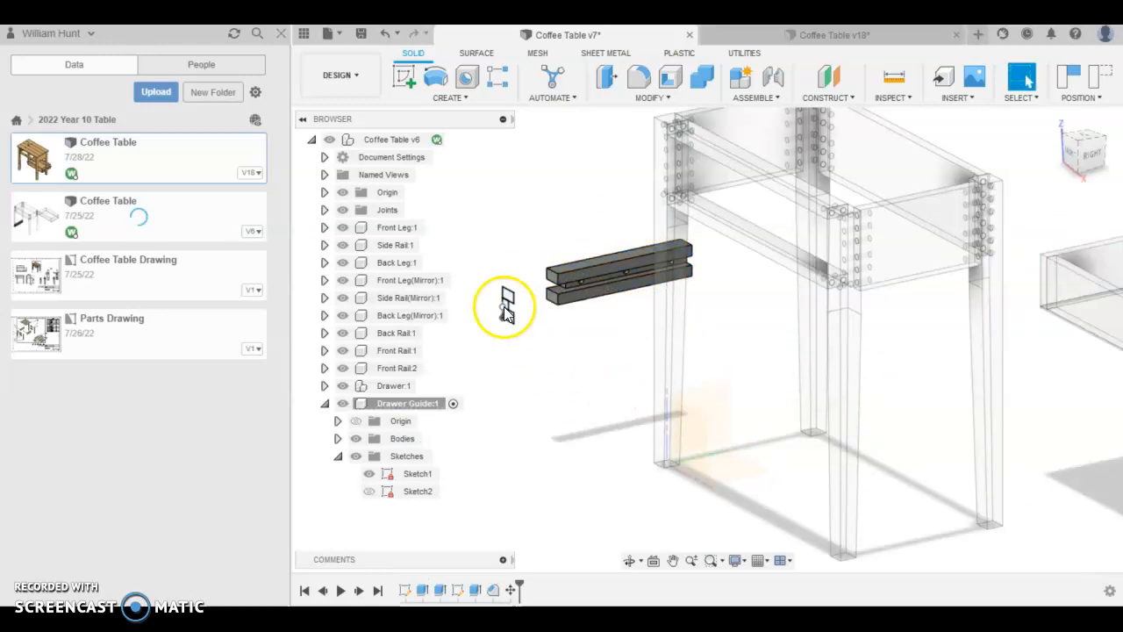
mouse_move(441, 473)
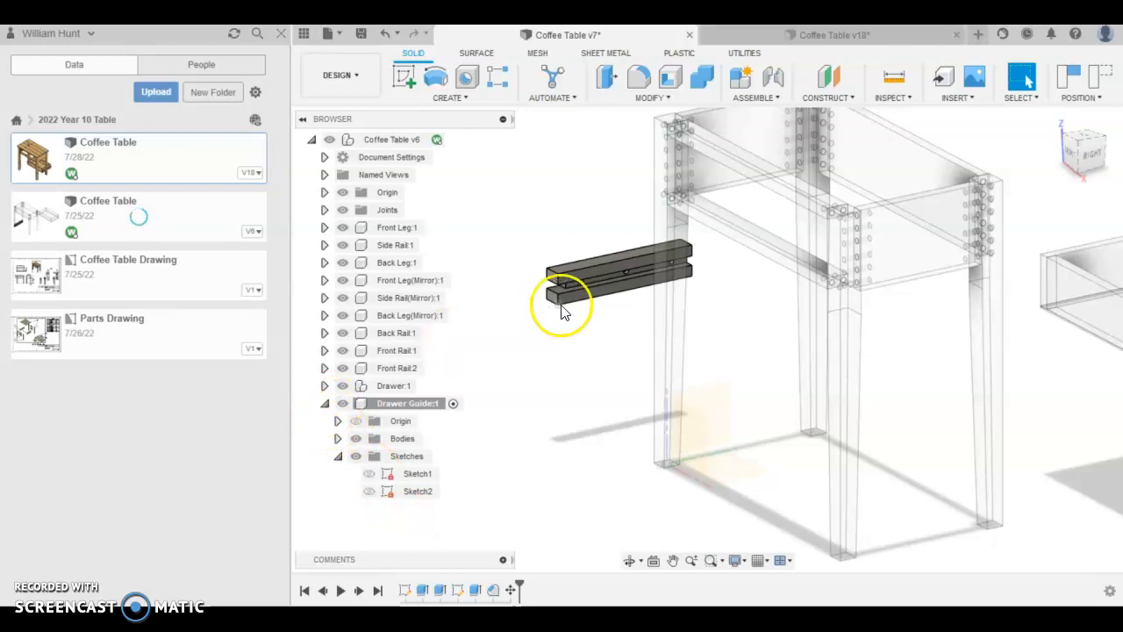
drag(561, 307, 630, 318)
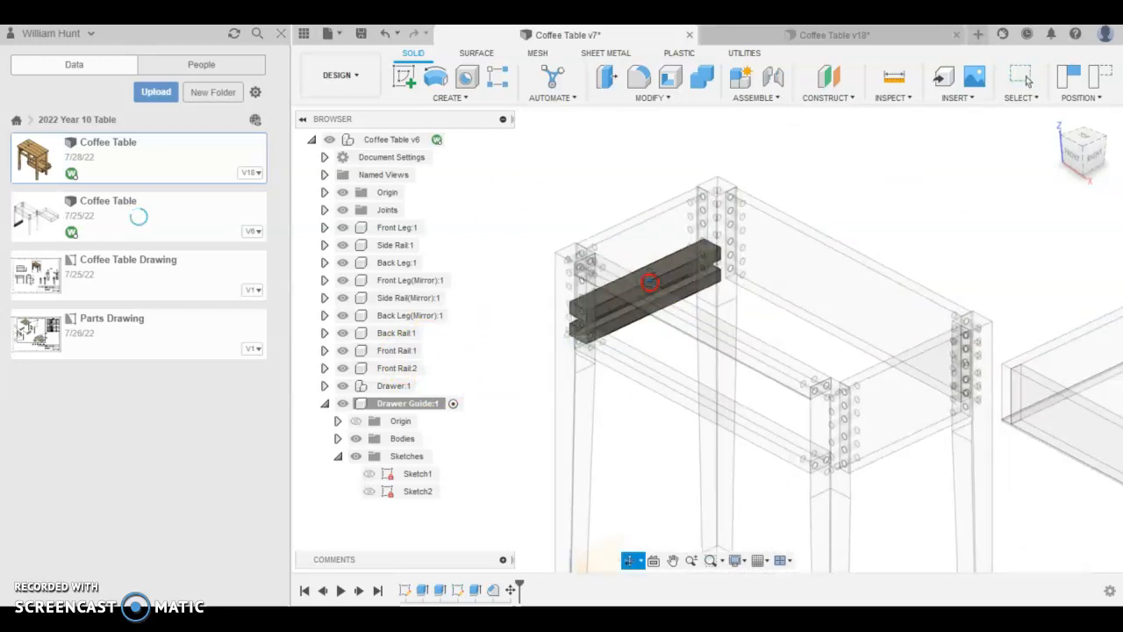
- Joint Drawer Guide:1 to Side Rail:1 so it seats inside the frame
drag(649, 282, 611, 305)
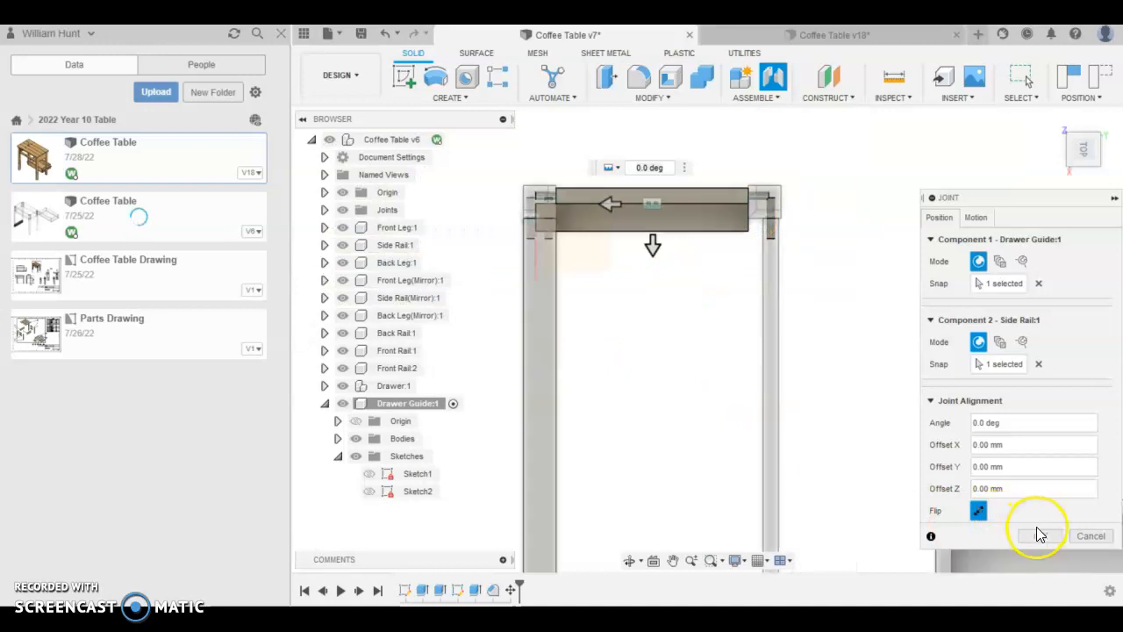
click(1039, 536)
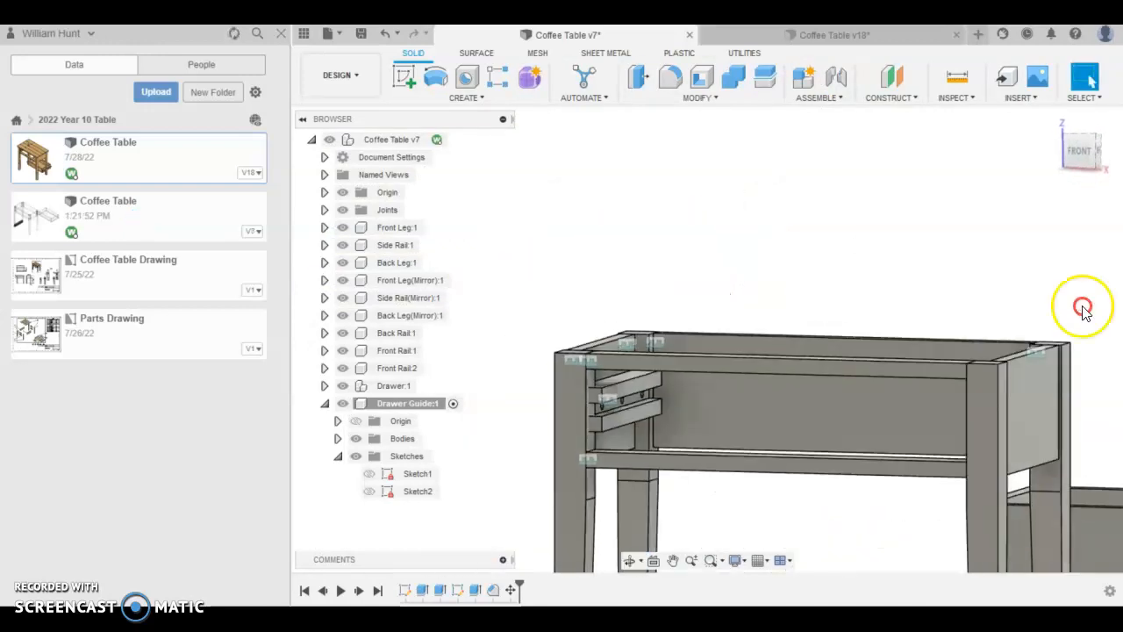
- Copy Drawer Guide:1 and paste it at the root as Drawer Guide:2
click(337, 456)
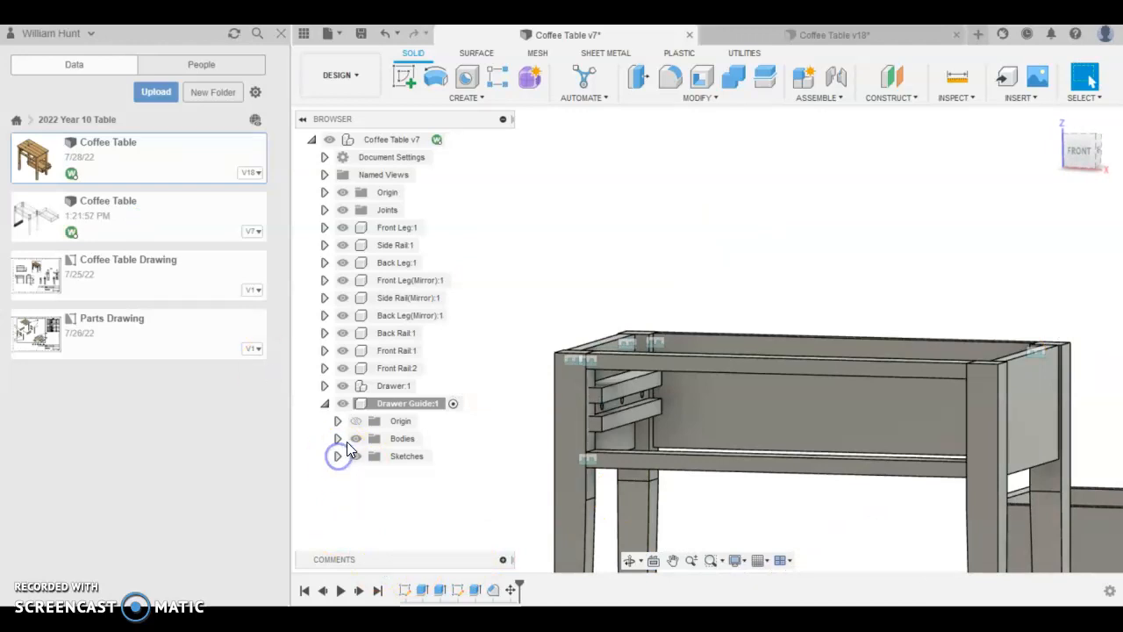
right_click(406, 402)
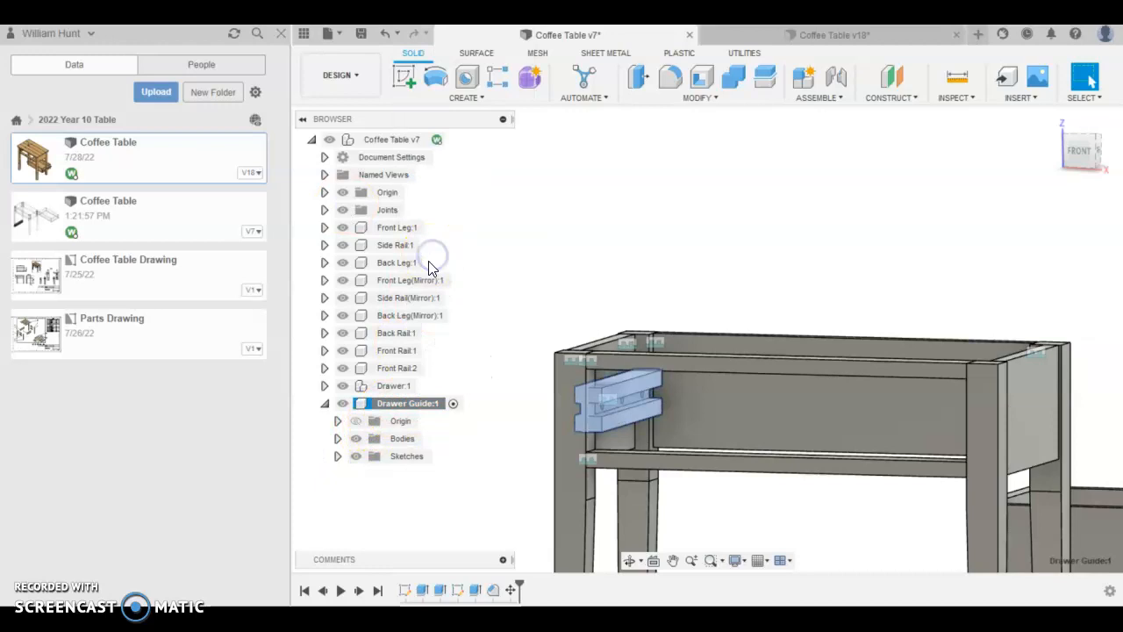
right_click(391, 140)
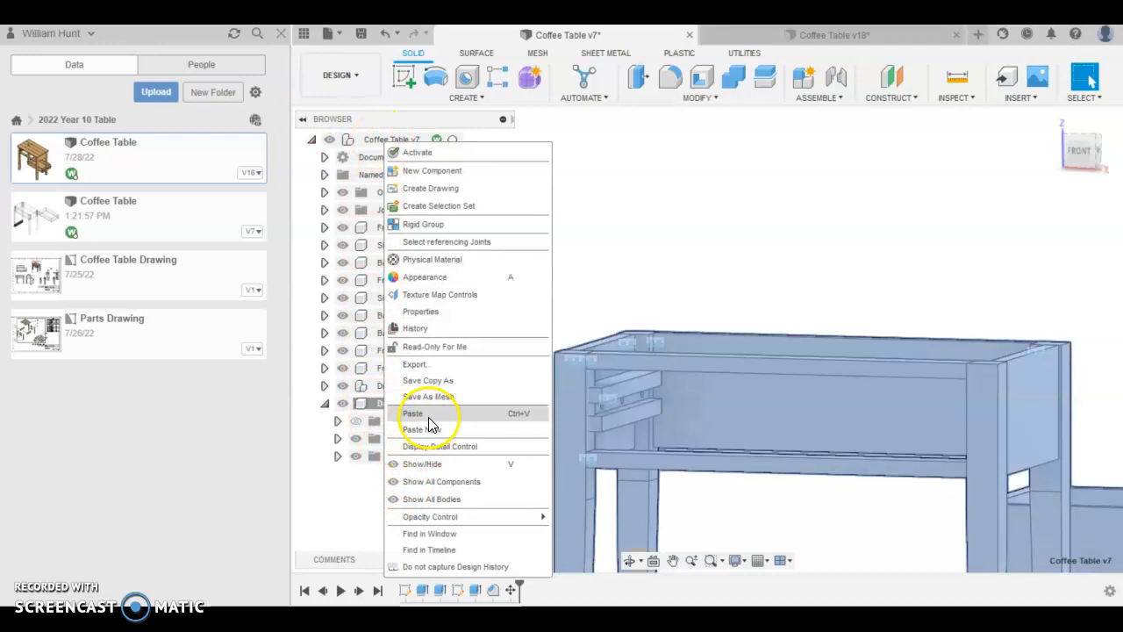
mouse_move(414, 428)
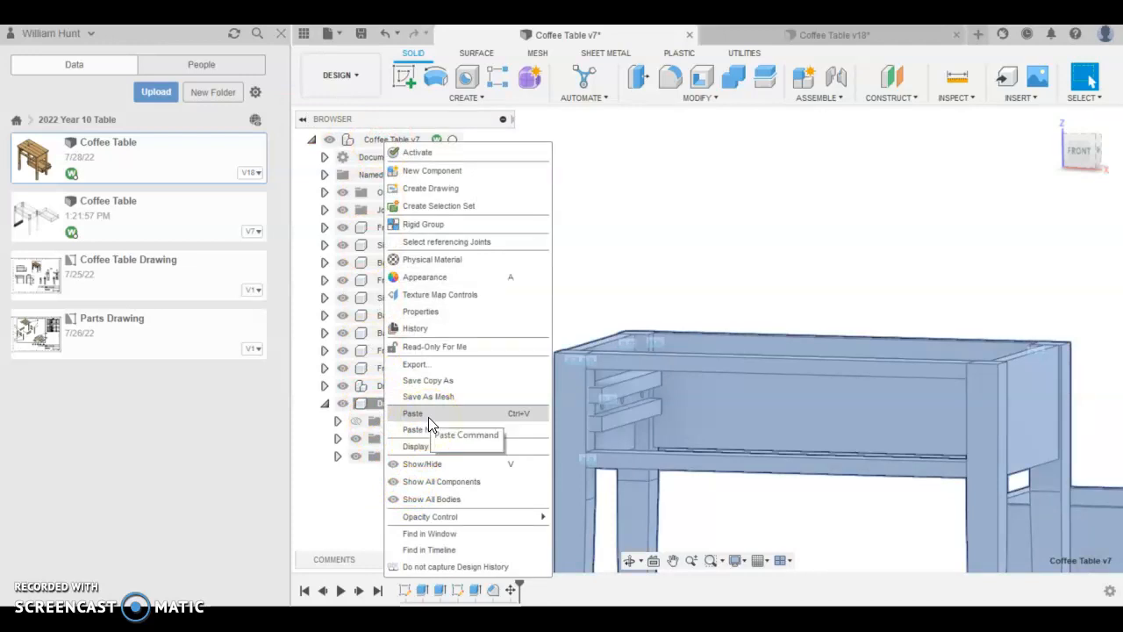
click(412, 413)
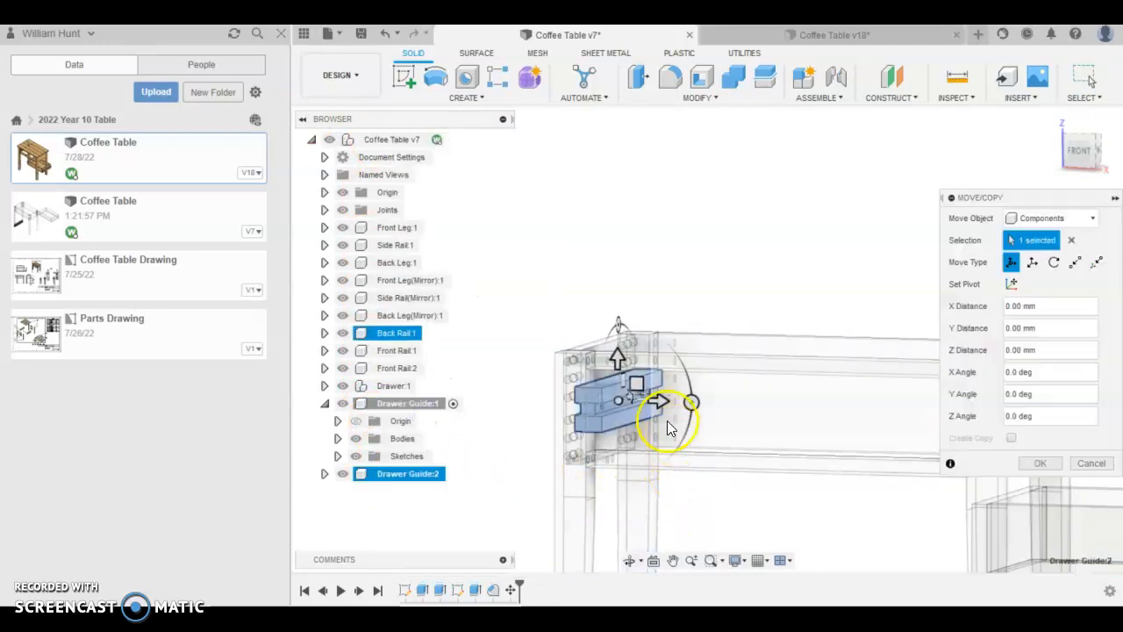
- Move the copy 75 mm along X and rotate it -180° for the mirrored side rail
drag(664, 402, 723, 403)
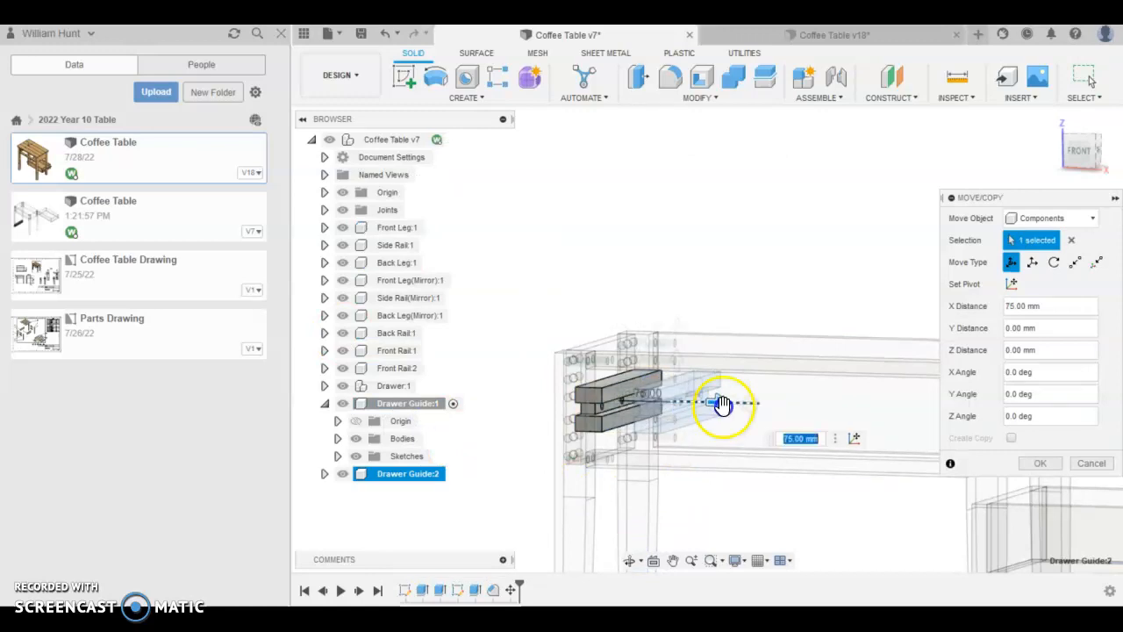
drag(723, 403, 744, 465)
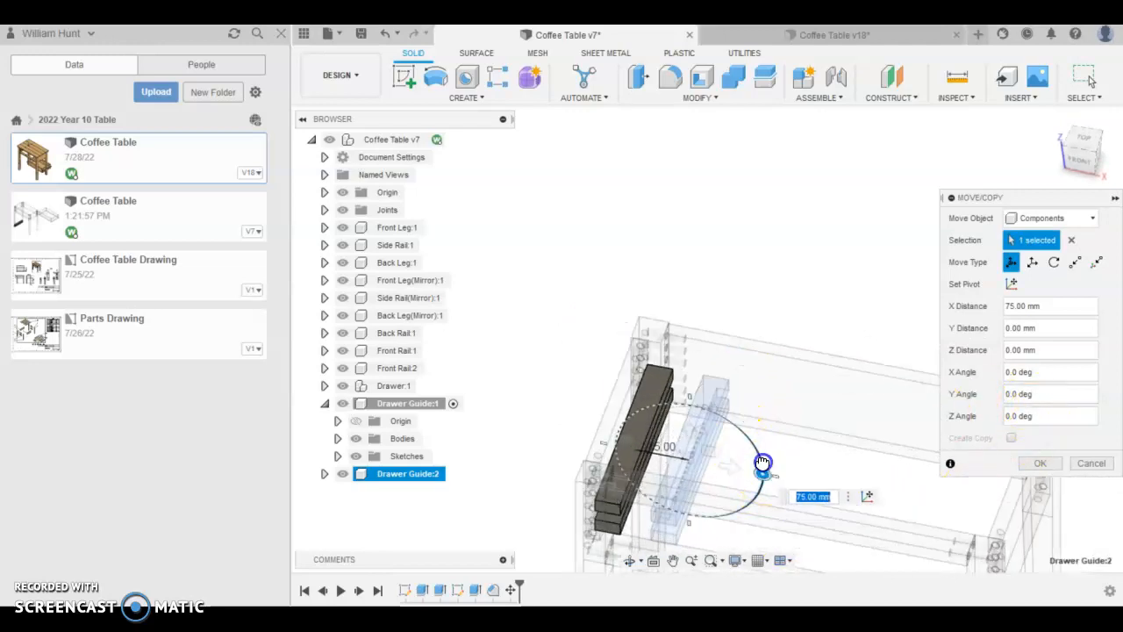
drag(764, 470, 618, 449)
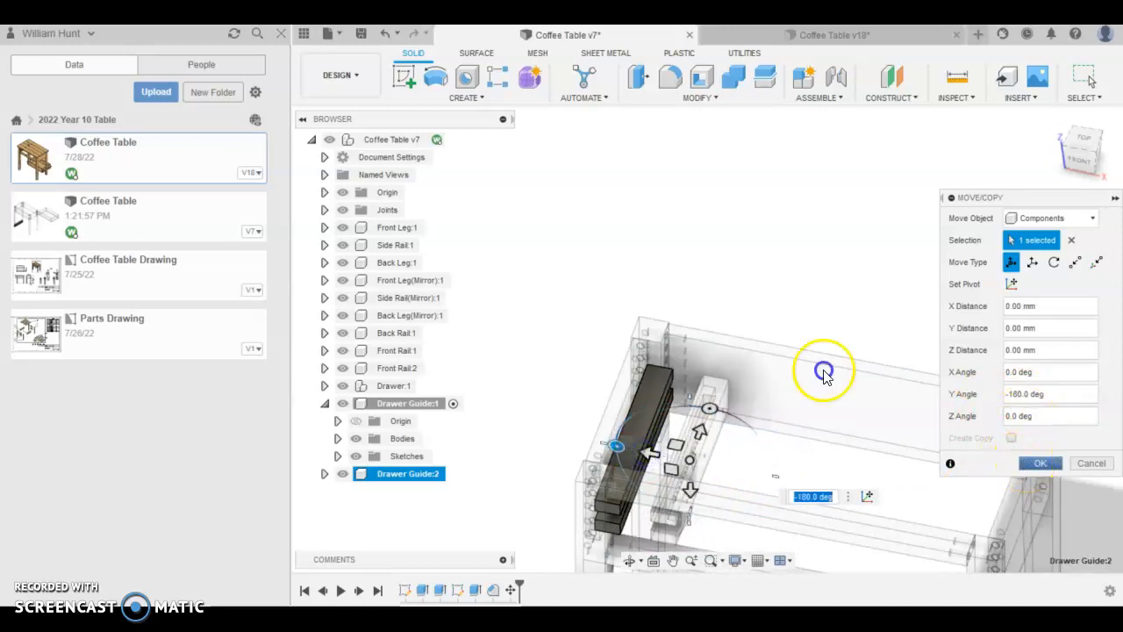
click(1039, 463)
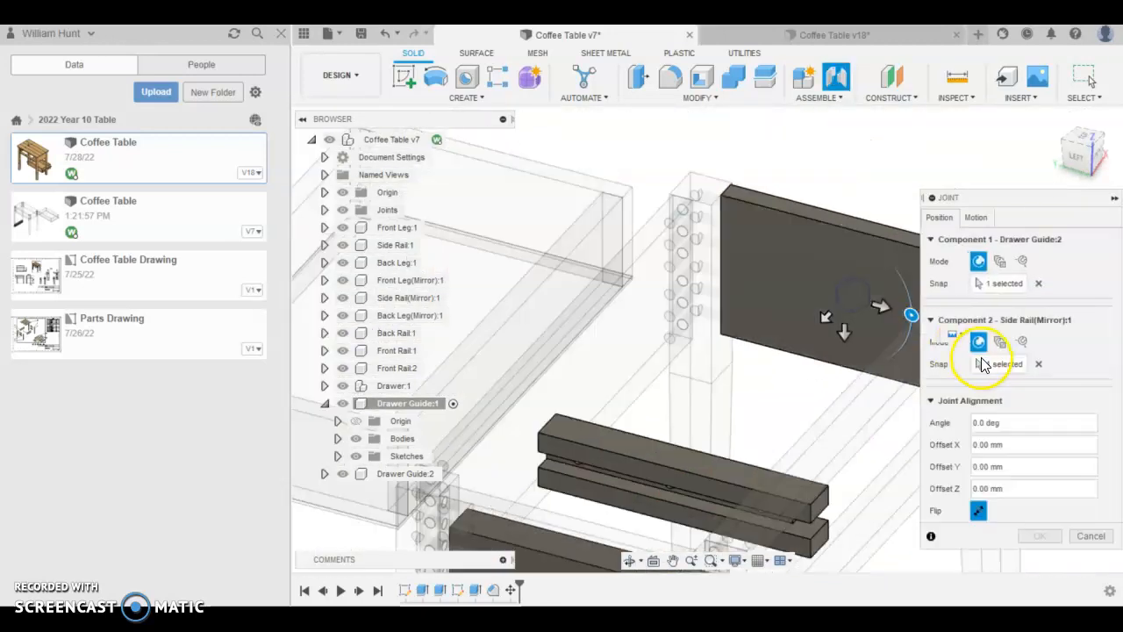
- Joint Drawer Guide:2 to Side Rail(Mirror):1 and inspect the guide ends at the legs
click(1039, 537)
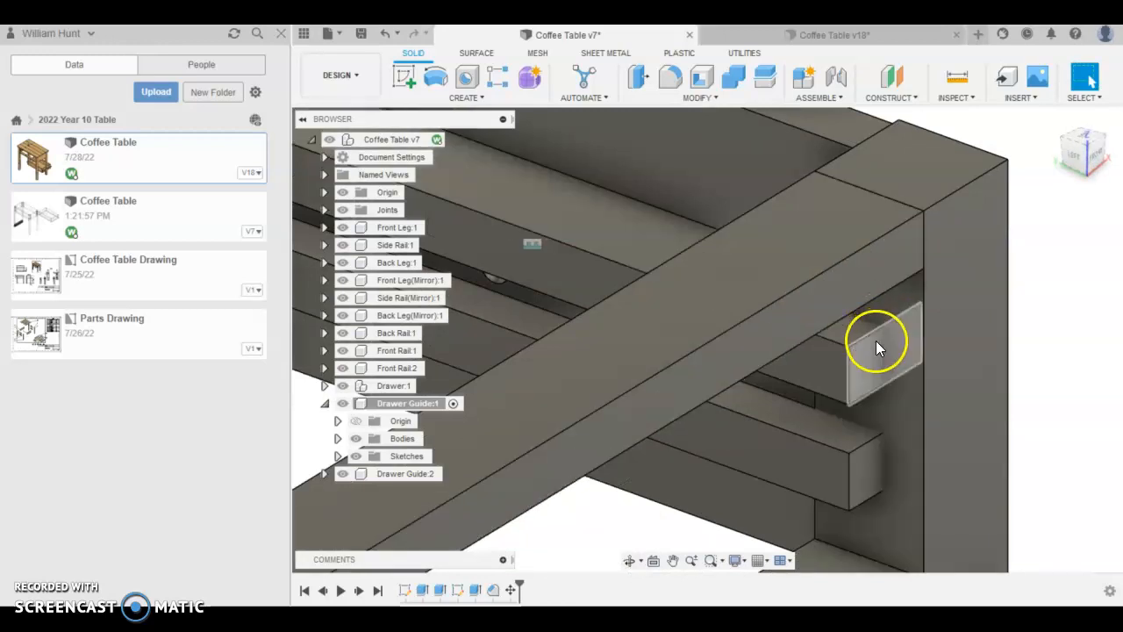
drag(877, 342, 781, 389)
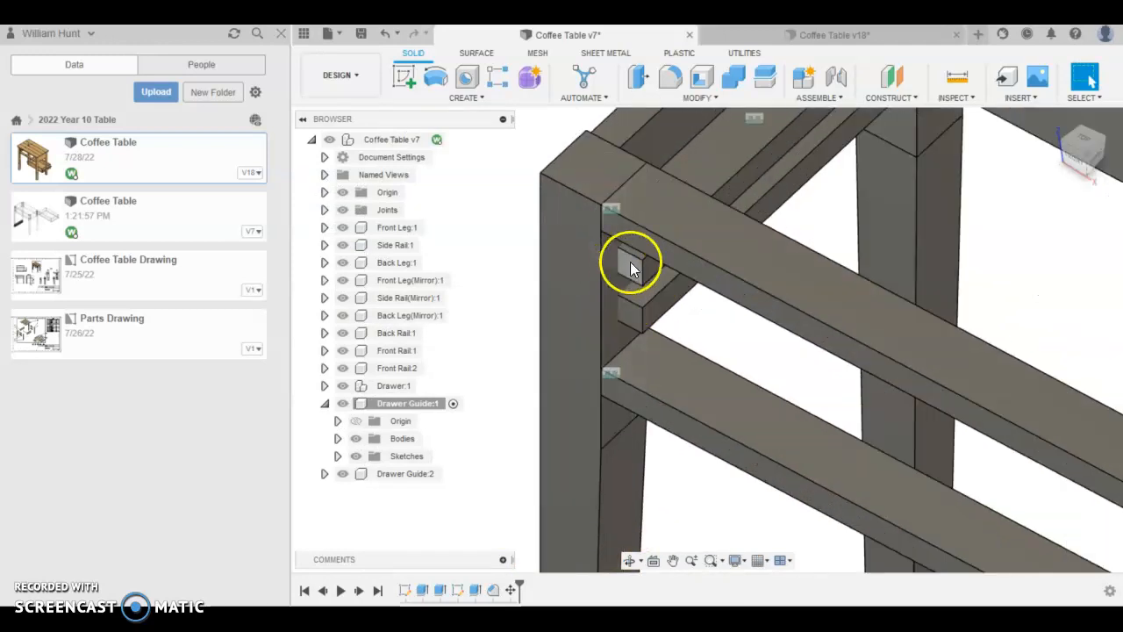
drag(631, 263, 623, 254)
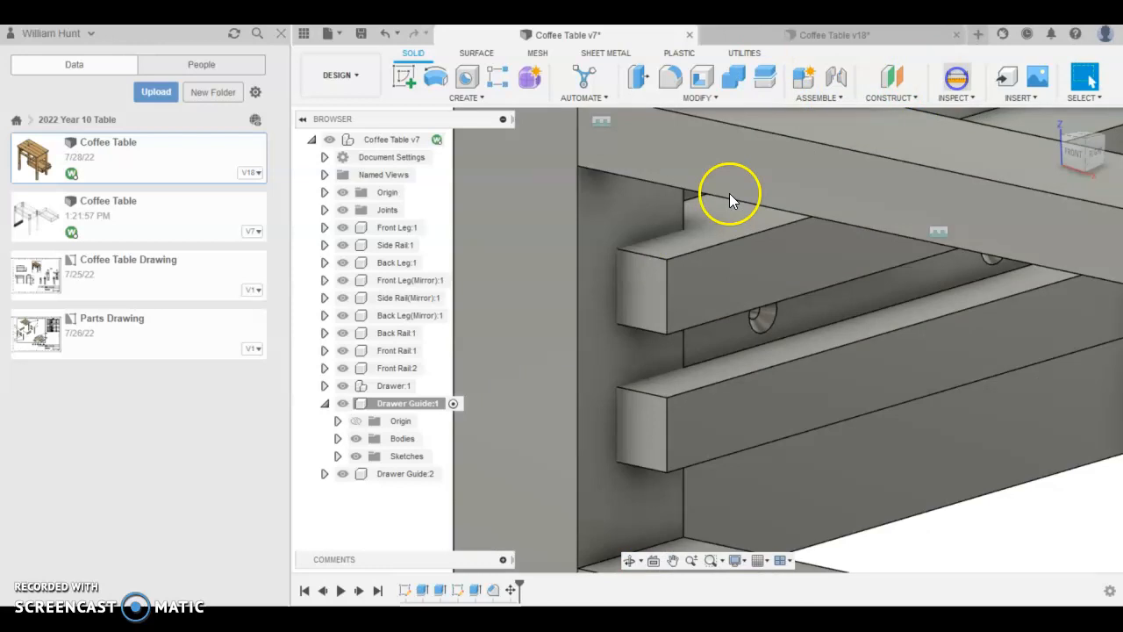
click(955, 77)
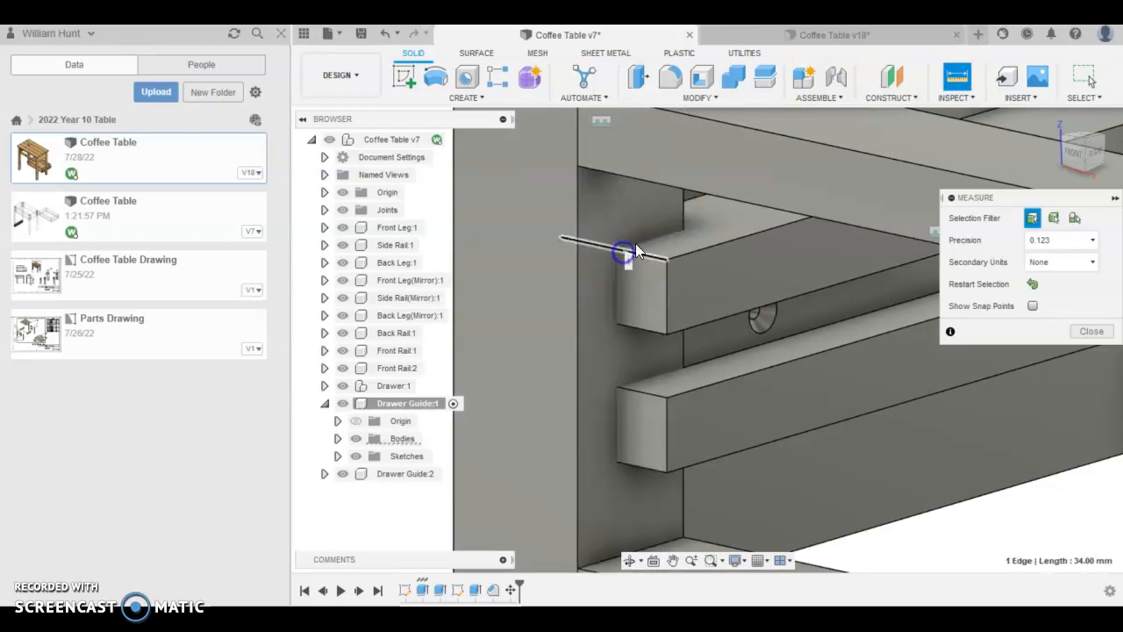
click(667, 272)
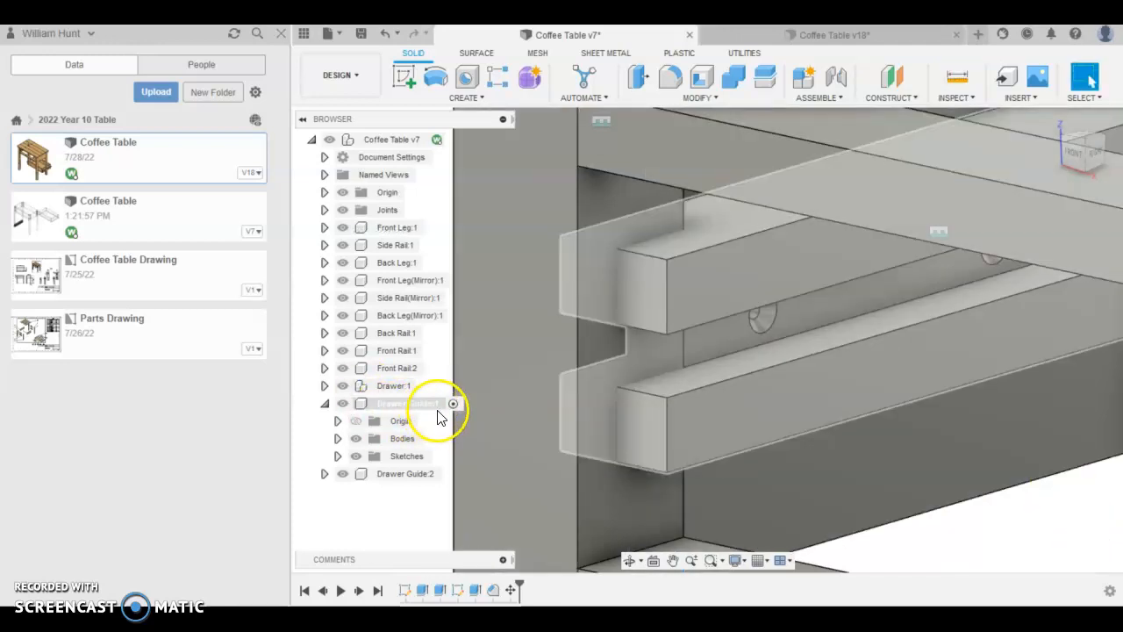
click(408, 402)
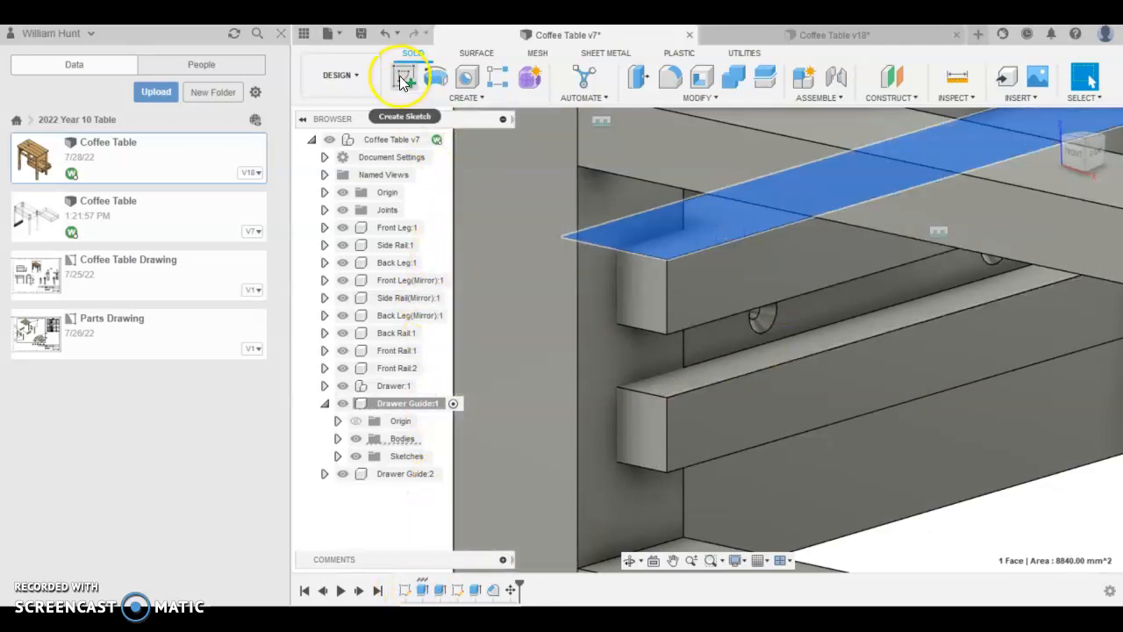
- Sketch an 18 × 25 mm rectangle on the guide's top face, hiding the overlapping front rails
click(404, 77)
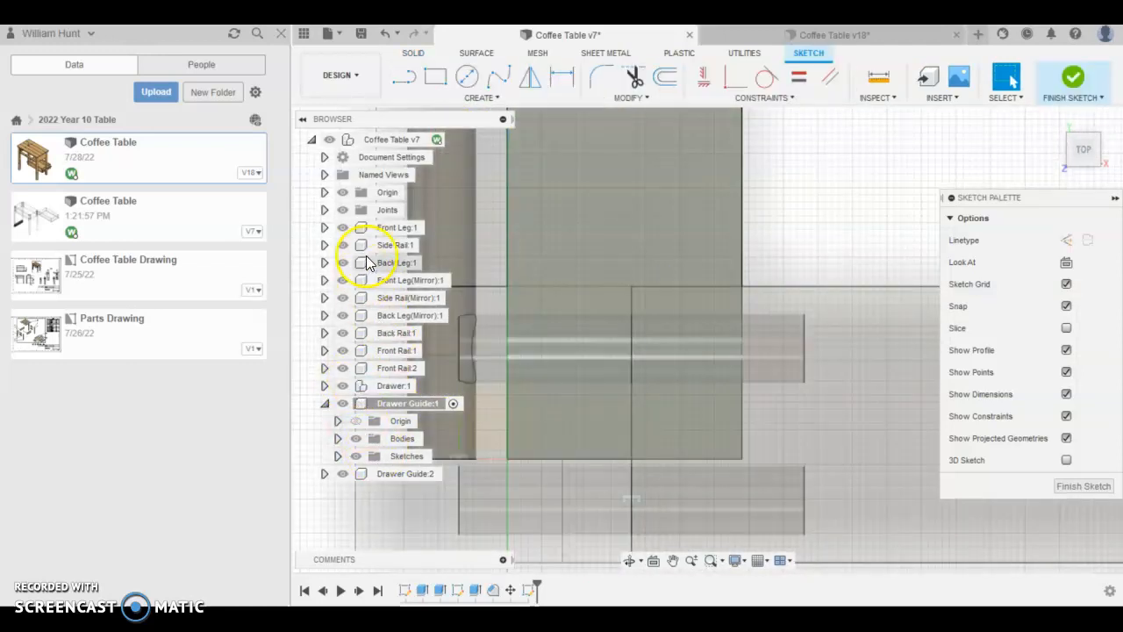
click(396, 263)
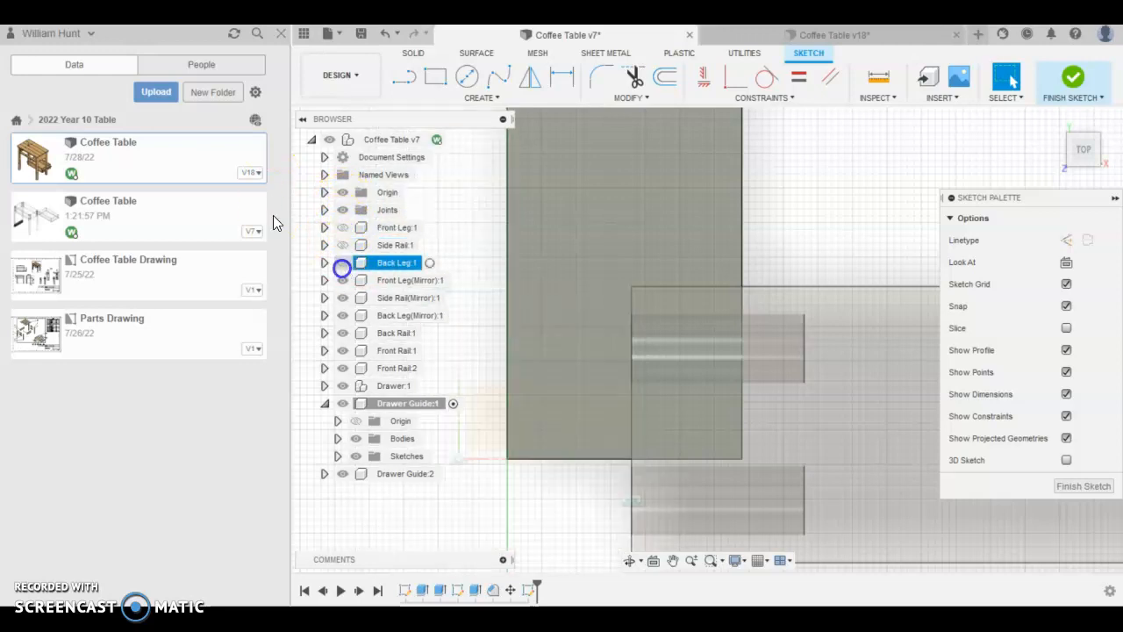
click(397, 351)
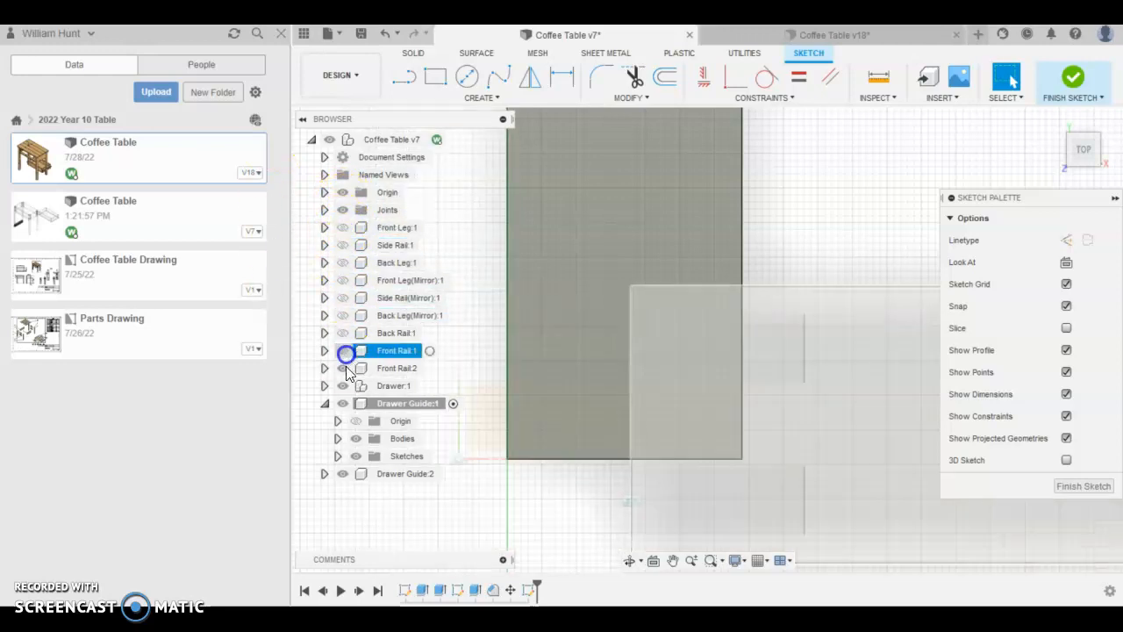
click(401, 401)
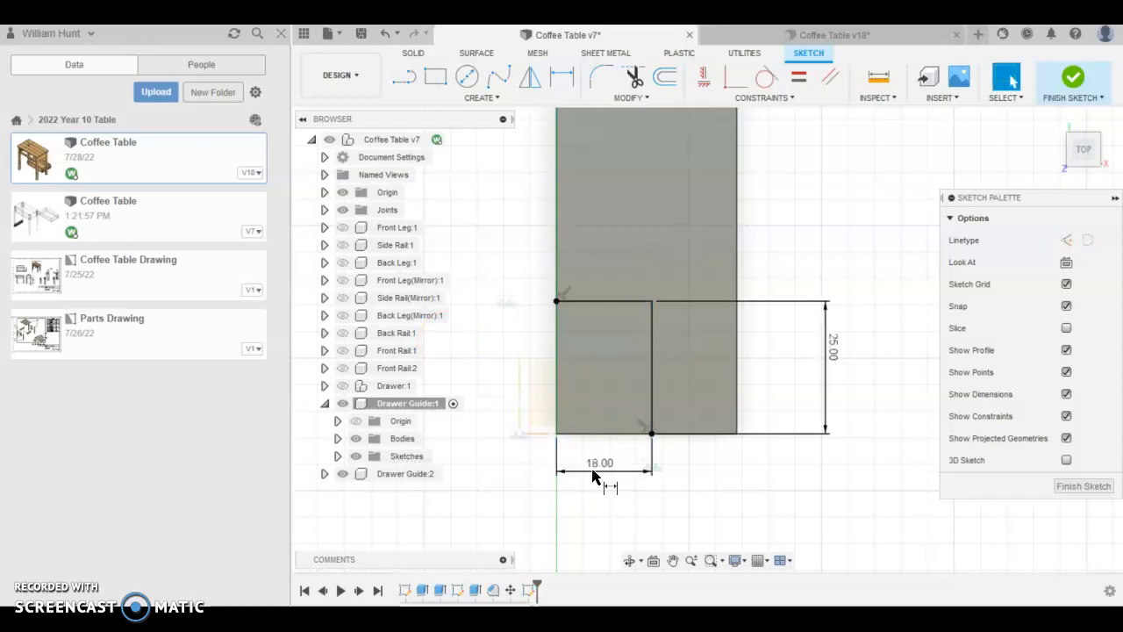
click(1074, 77)
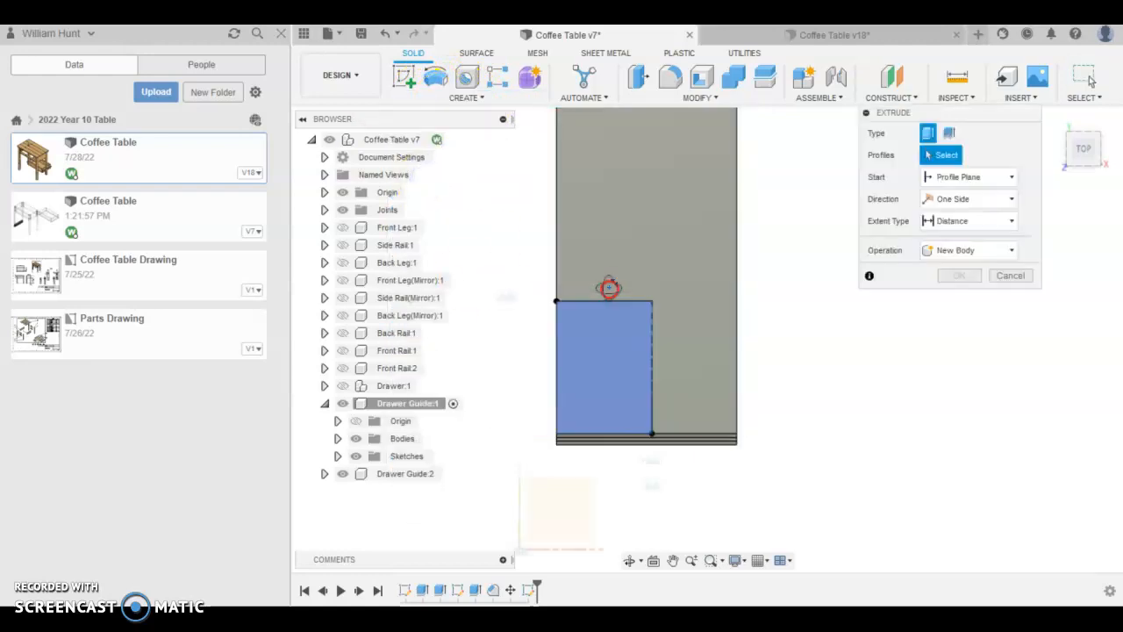
- Cut the rectangle through the guides as a leg notch and show Front Rail:1 and 2 again
click(617, 295)
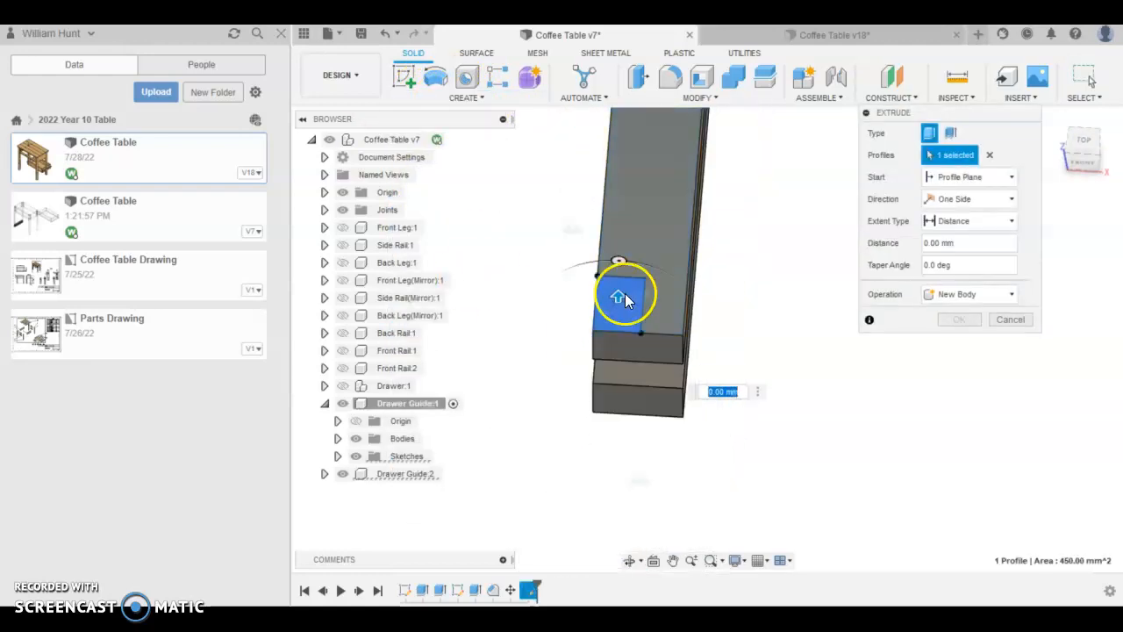
drag(617, 299, 618, 430)
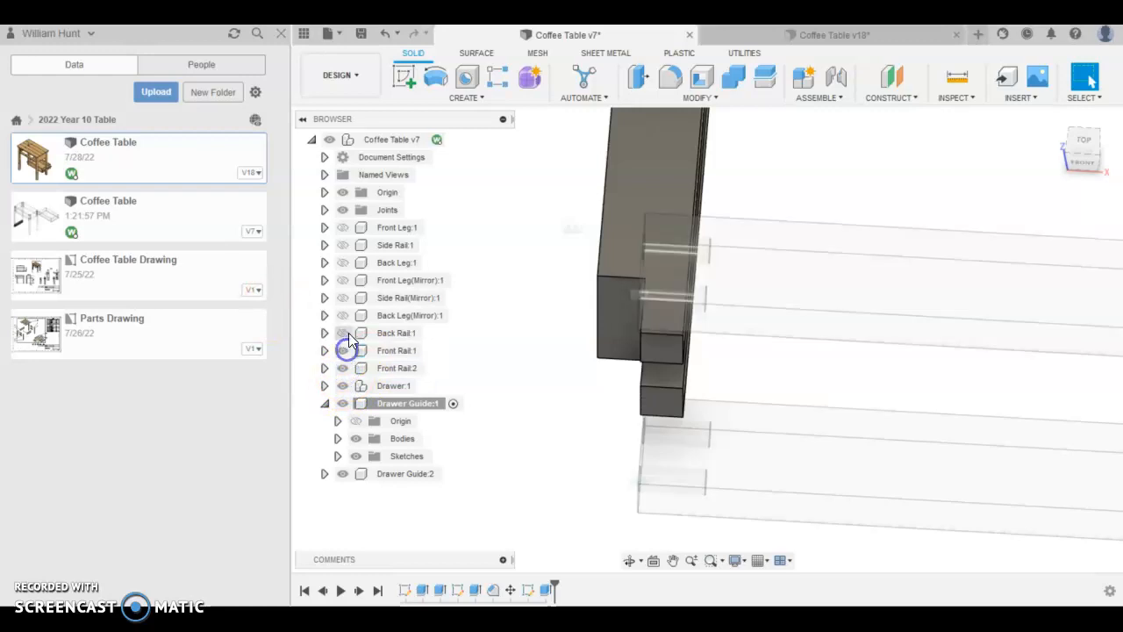
mouse_move(575, 279)
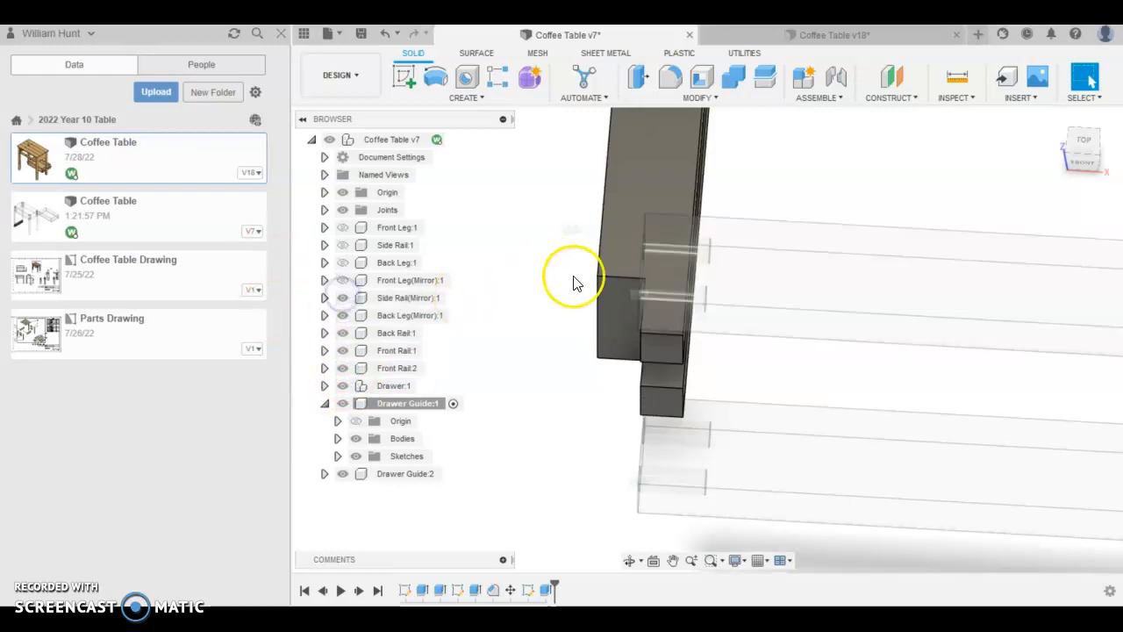
click(397, 369)
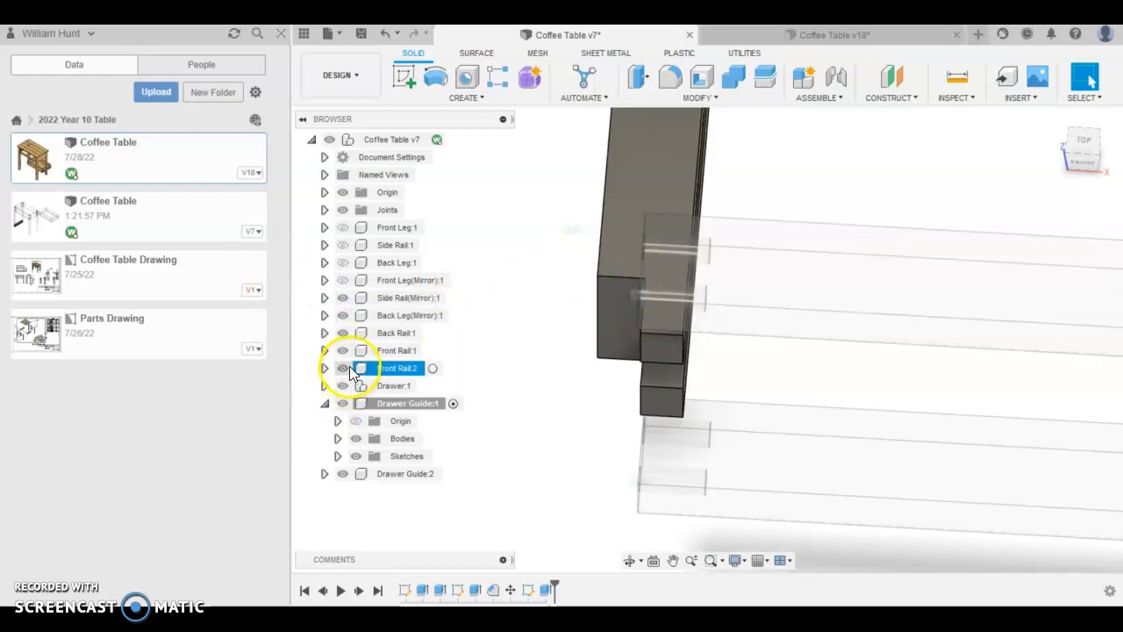
click(395, 246)
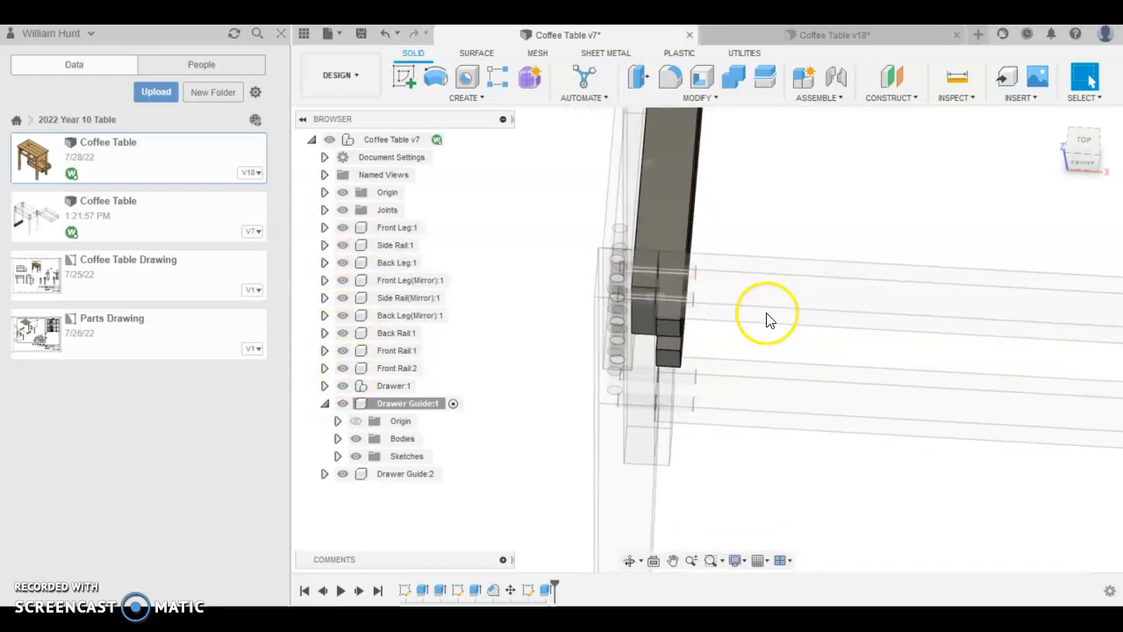
drag(769, 316, 869, 379)
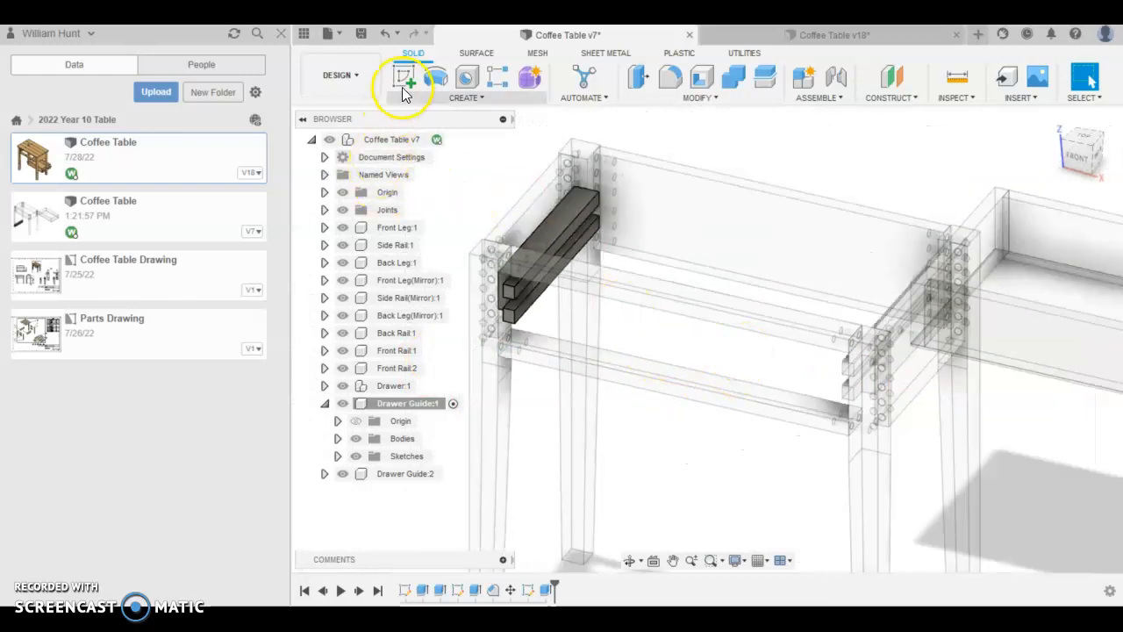
- Save the notched drawer guide design as a new version
click(361, 34)
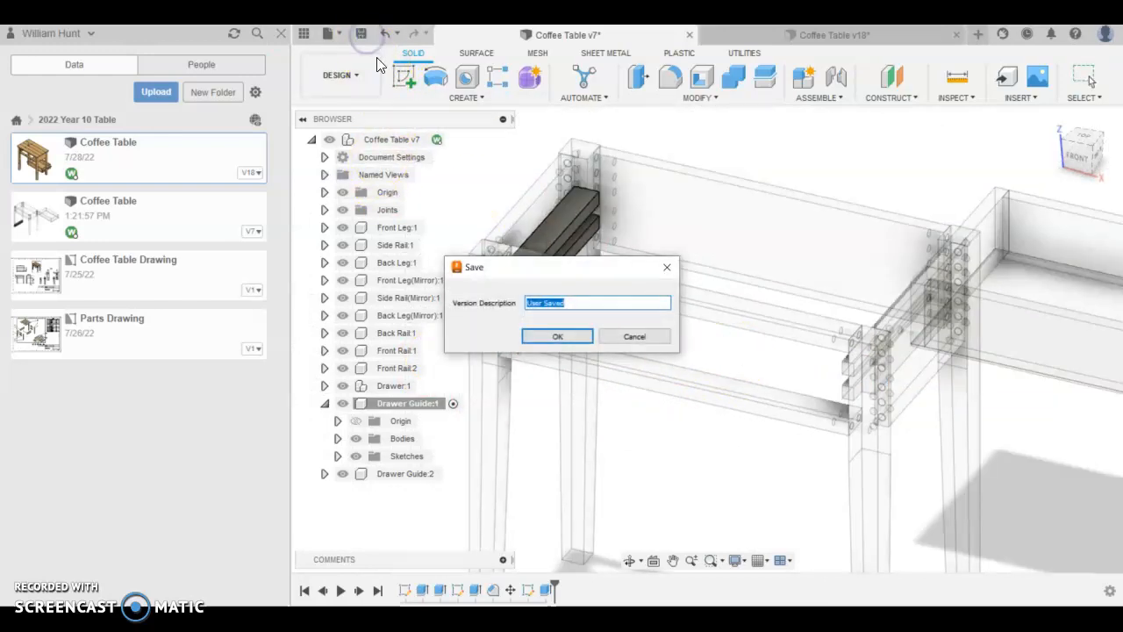
click(556, 337)
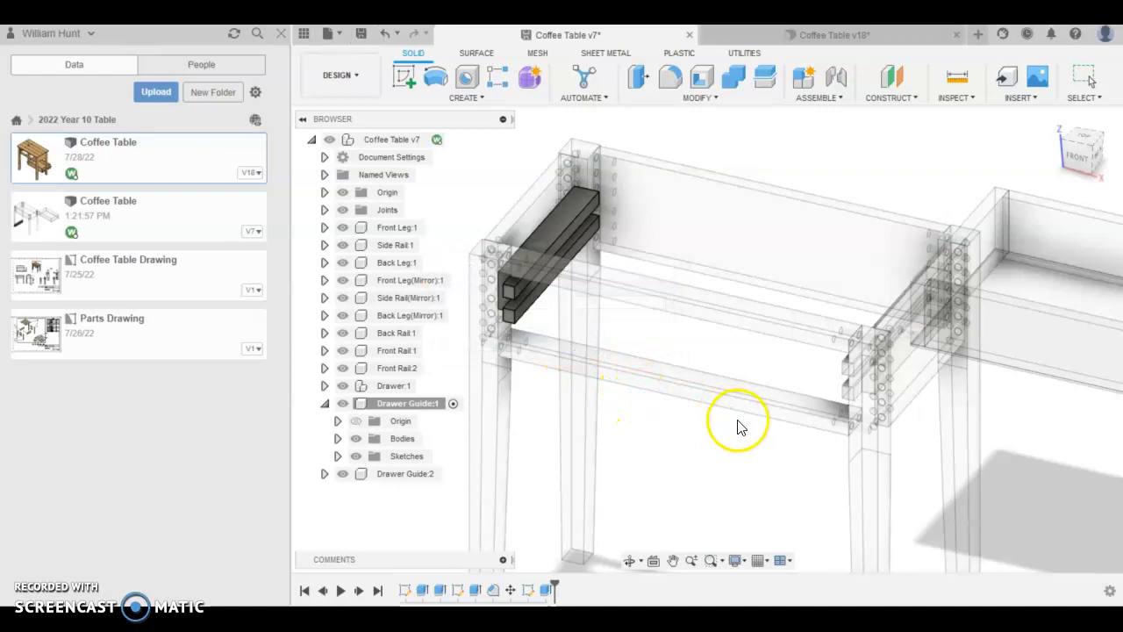